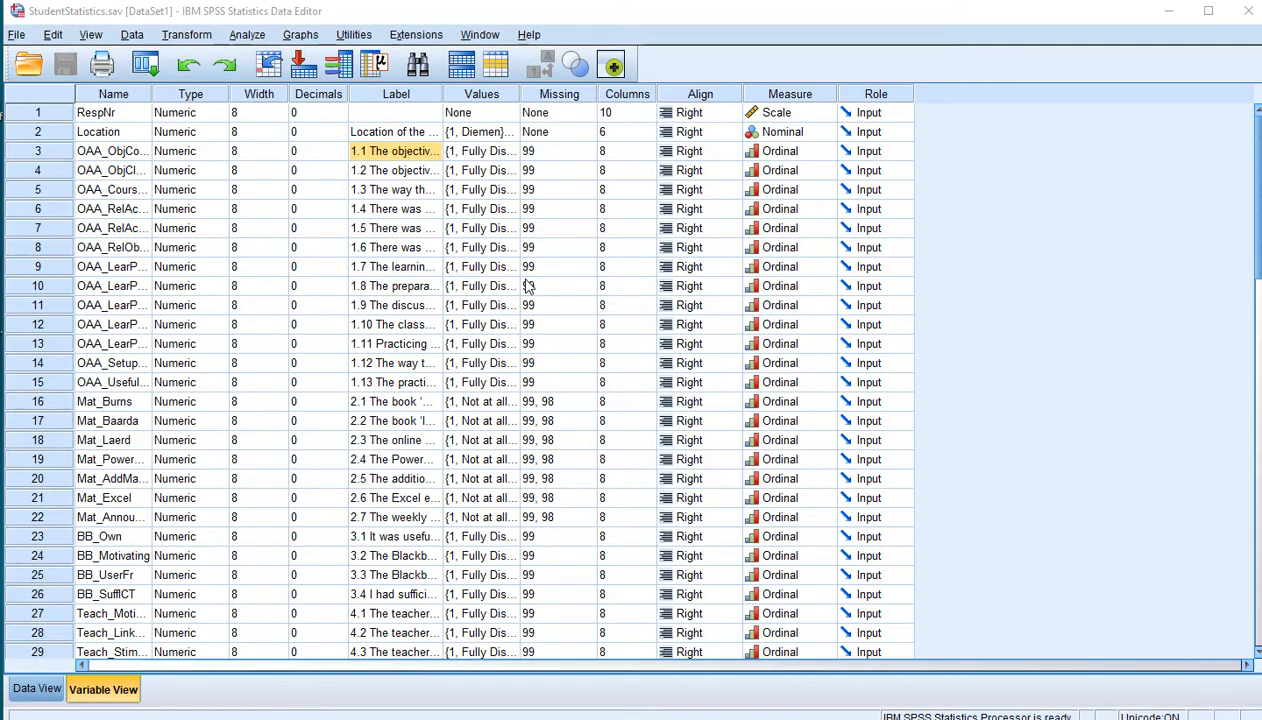
# Step: Open the legacy 2 Related Samples nonparametric test dialog, with Wilcoxon checked
pyautogui.click(395, 170)
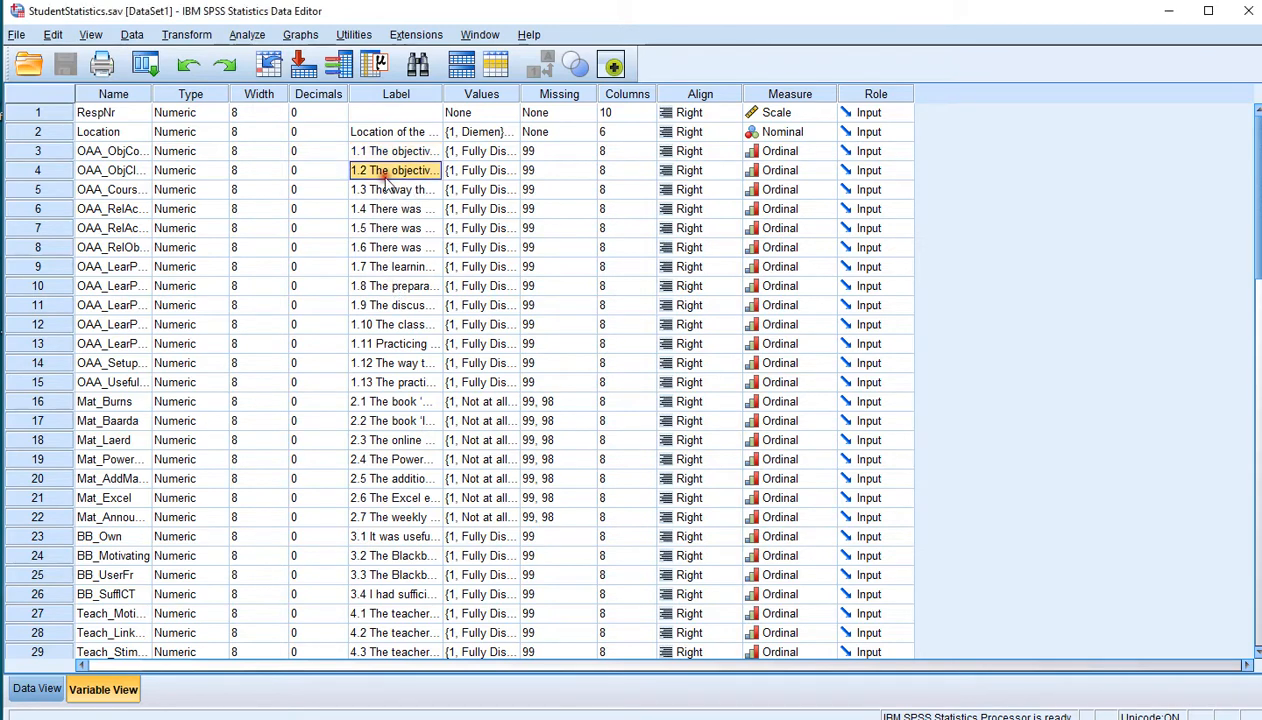
pyautogui.click(395, 189)
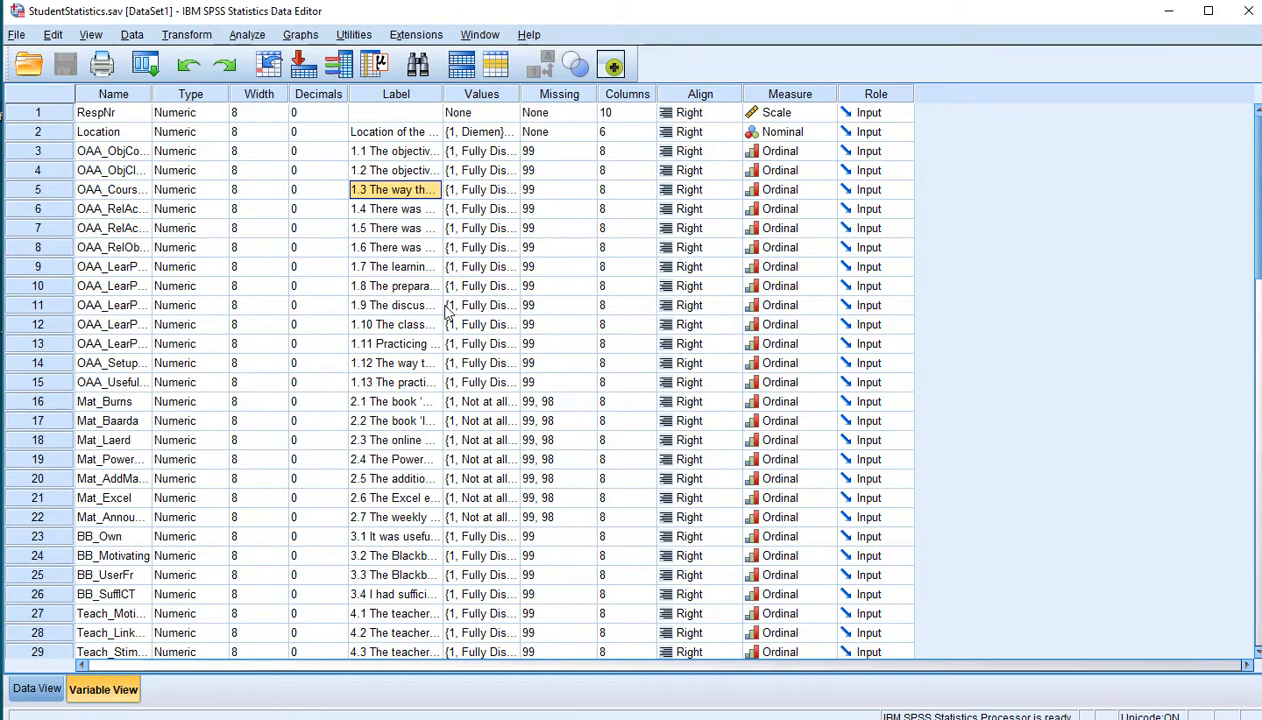
pyautogui.moveTo(393, 291)
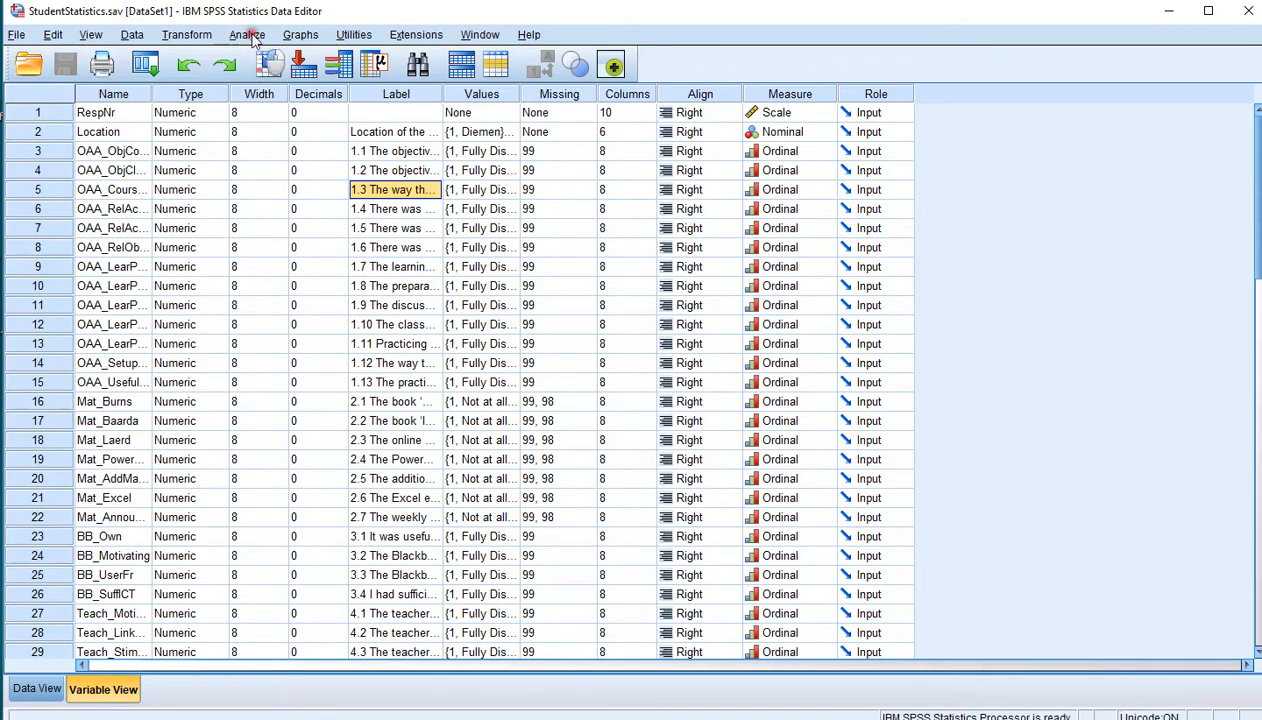
pyautogui.click(247, 34)
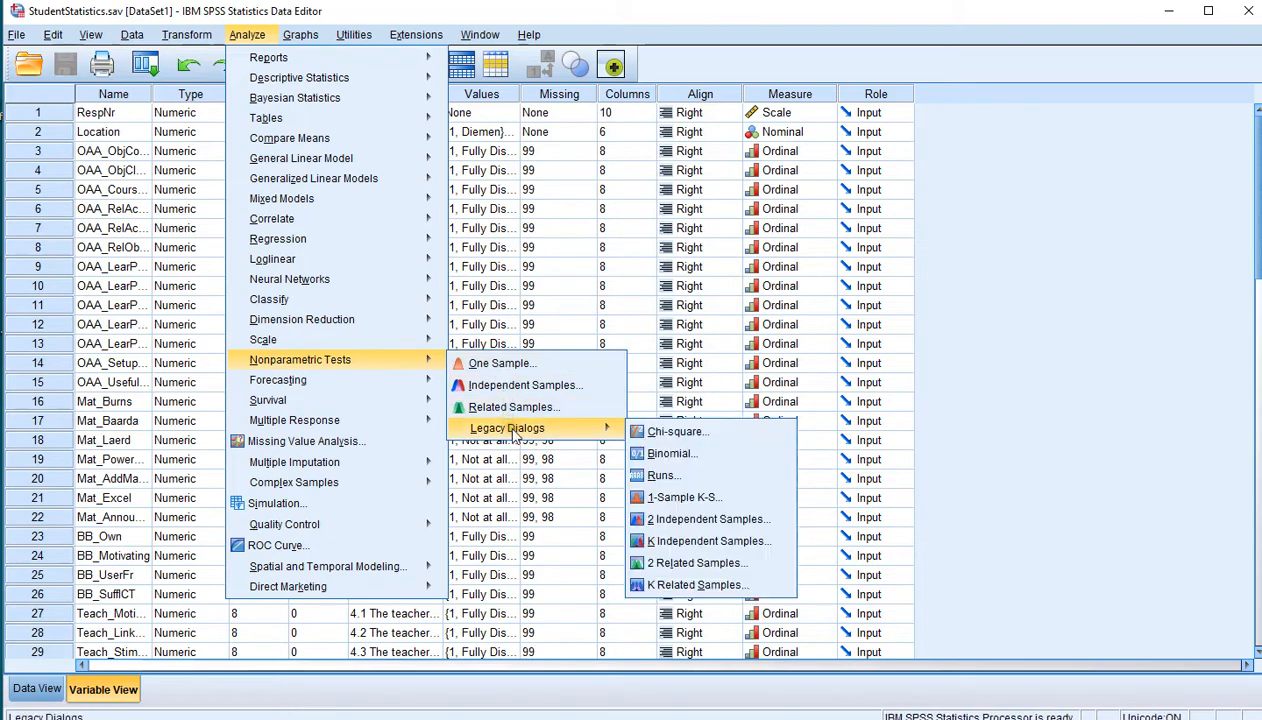
pyautogui.moveTo(697, 562)
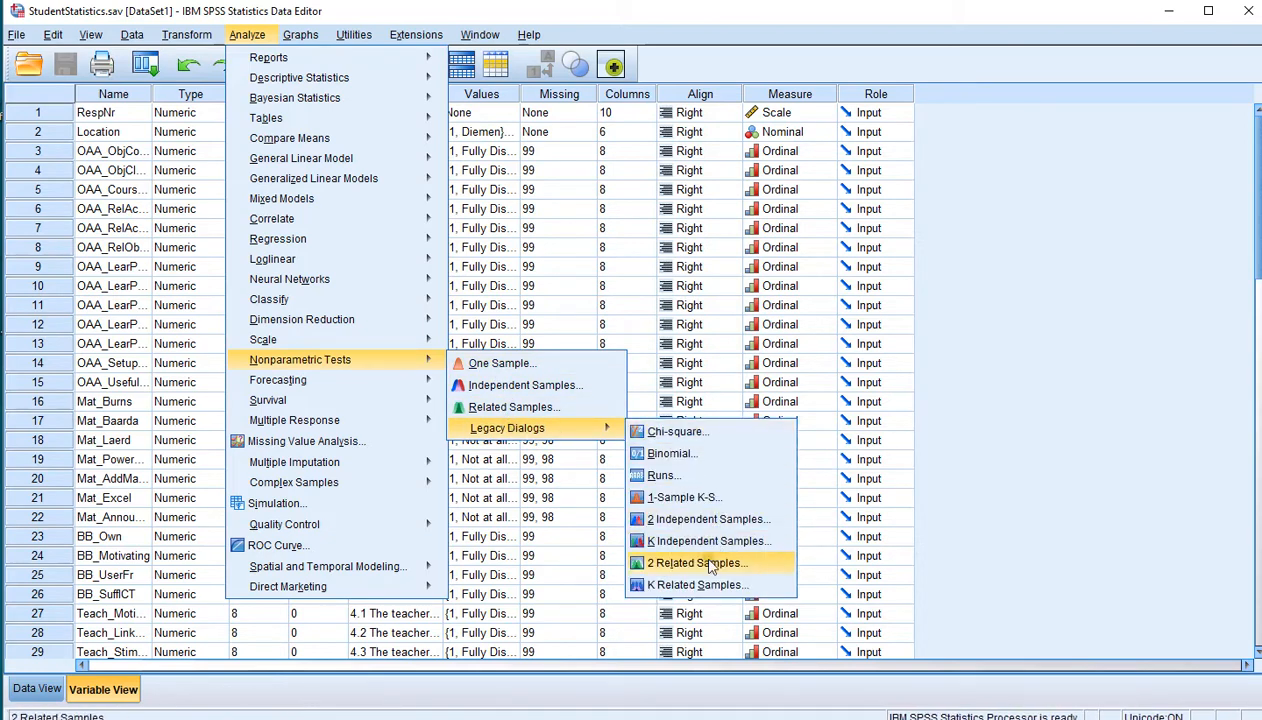
pyautogui.click(697, 562)
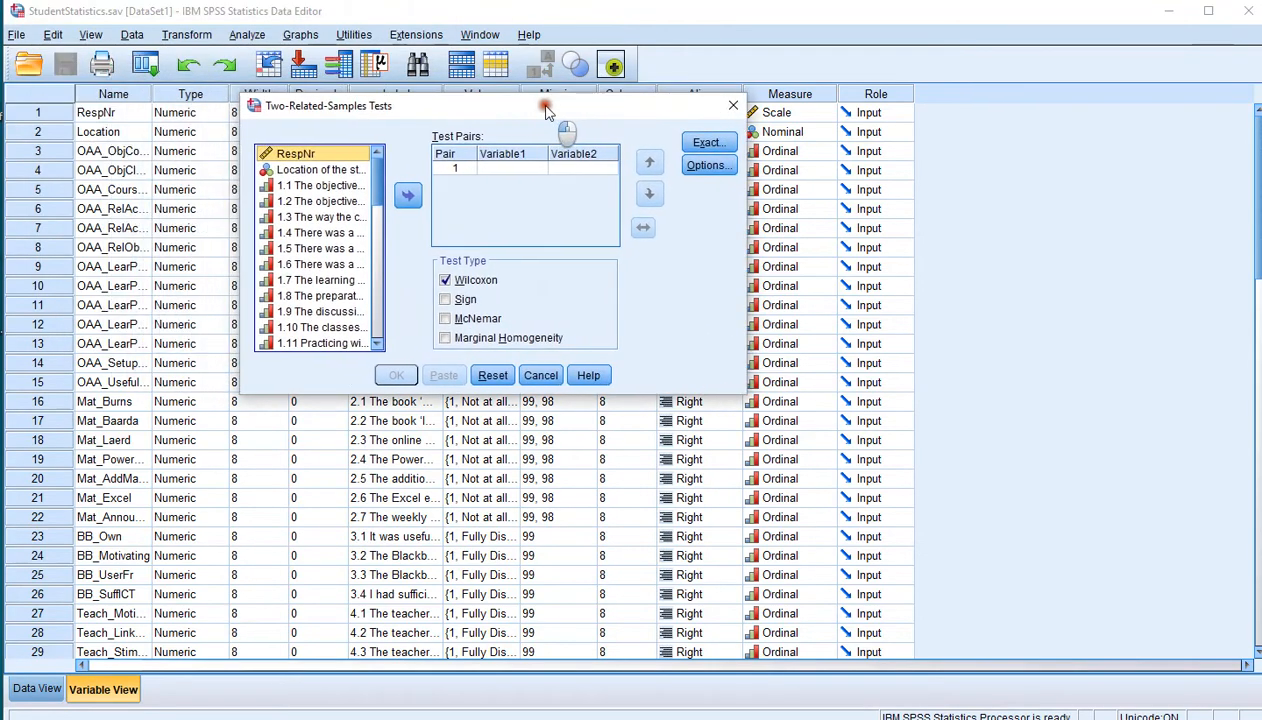
# Step: Add Wilcoxon pairs of 4.1 with 4.2–4.7, 4.2 with 4.3–4.7, and 4.3 with 4.4–4.6
pyautogui.scroll(-3)
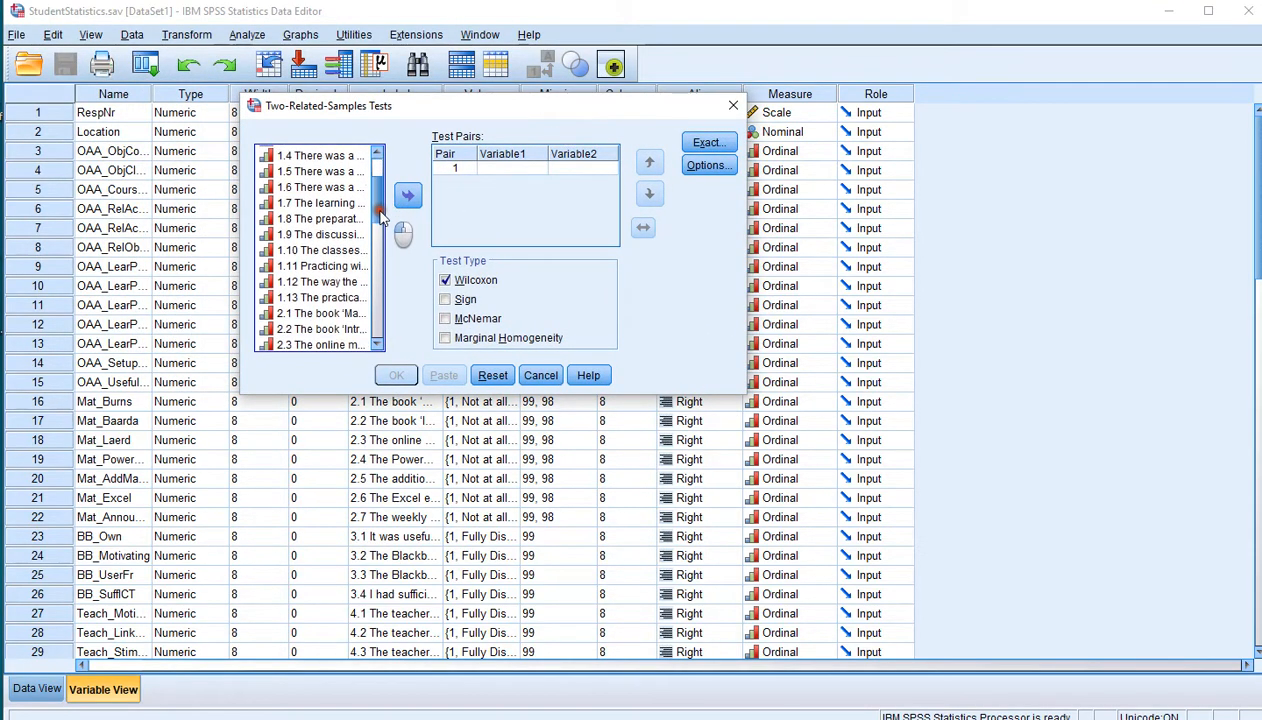
pyautogui.scroll(-3)
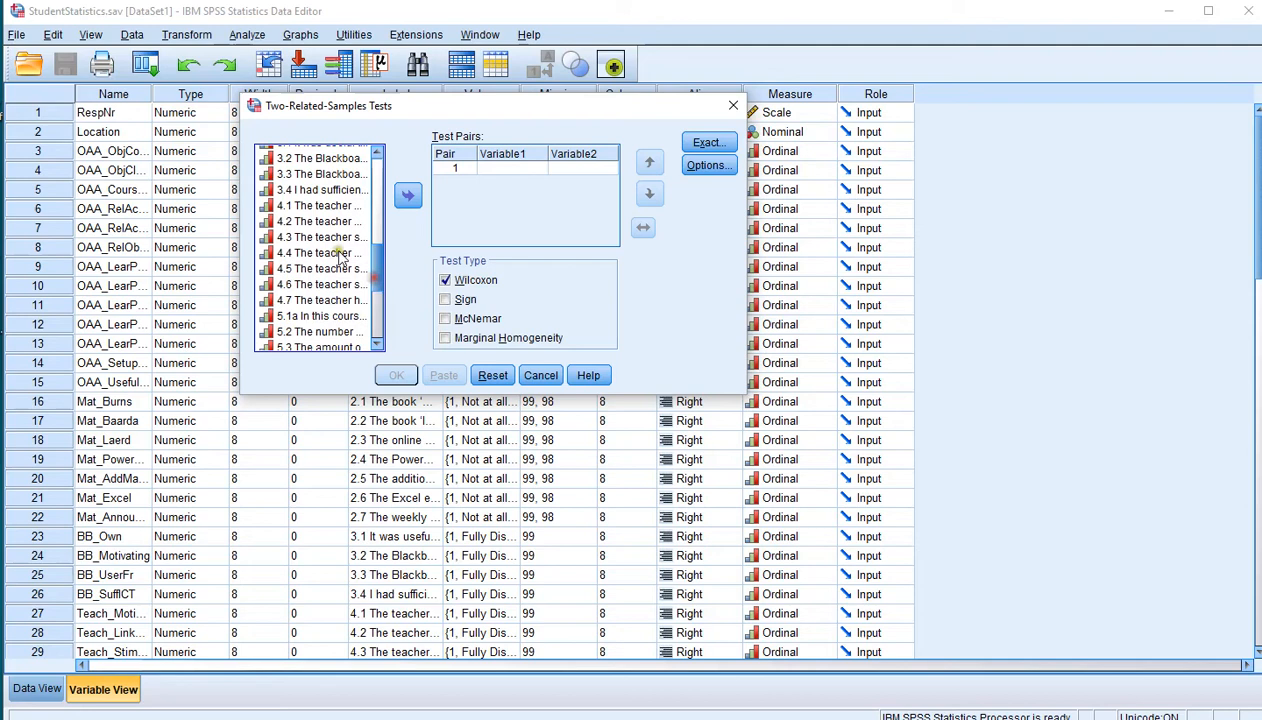
pyautogui.click(320, 205)
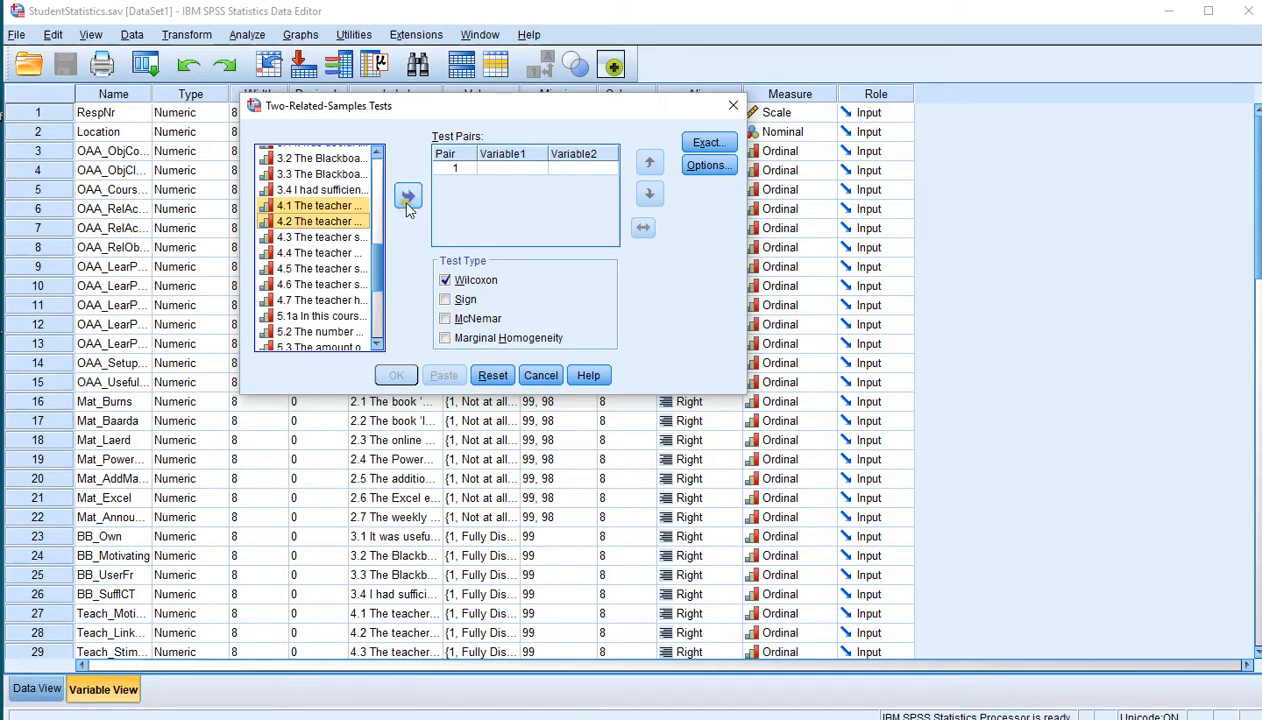
pyautogui.click(408, 195)
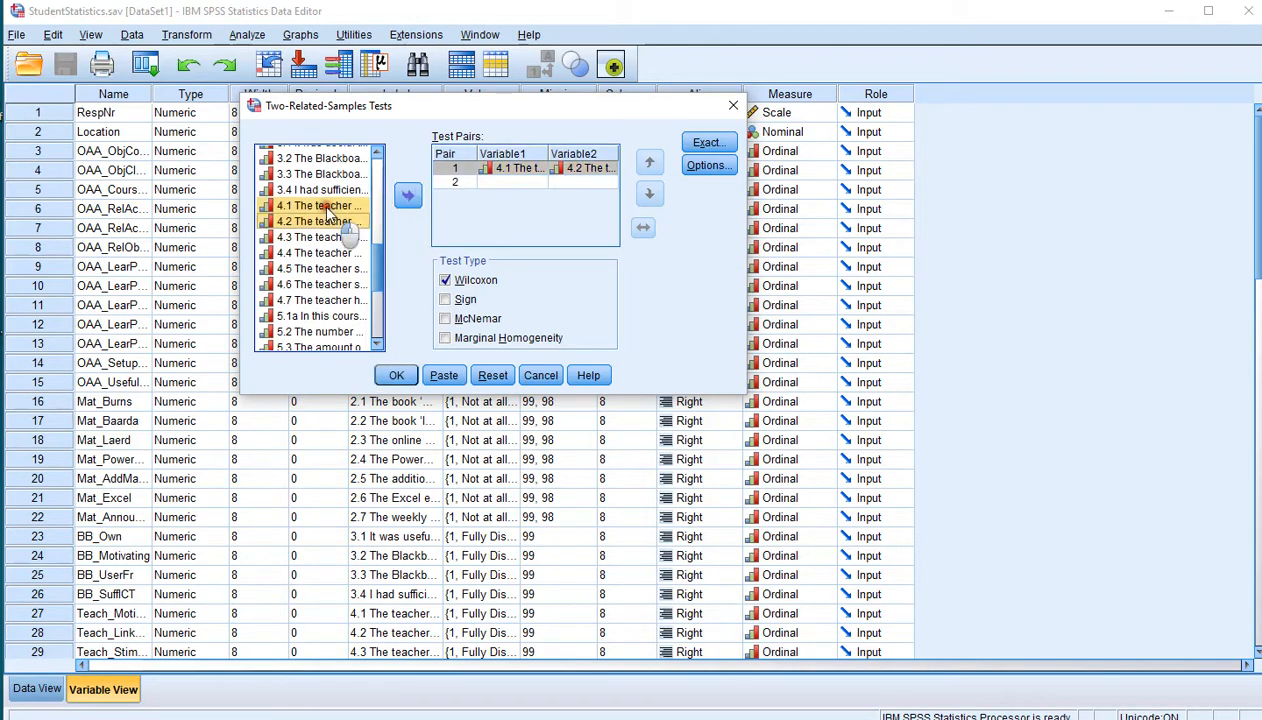
pyautogui.click(320, 237)
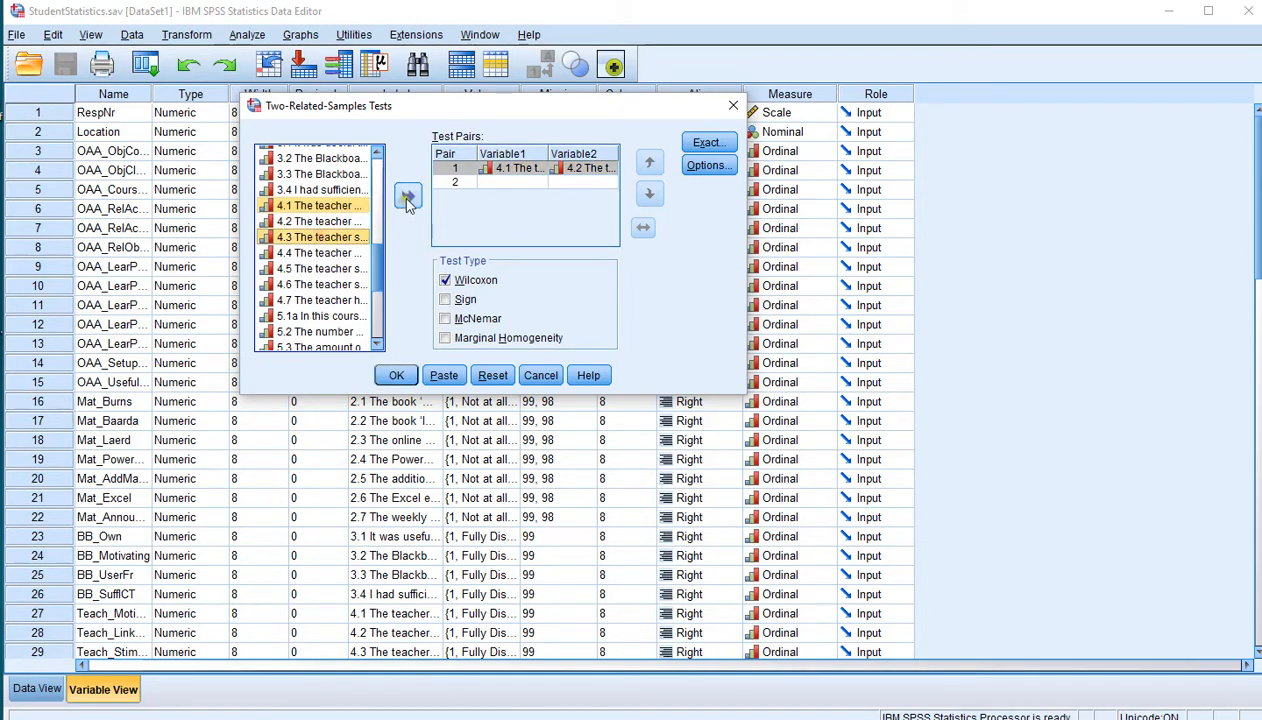
pyautogui.click(407, 194)
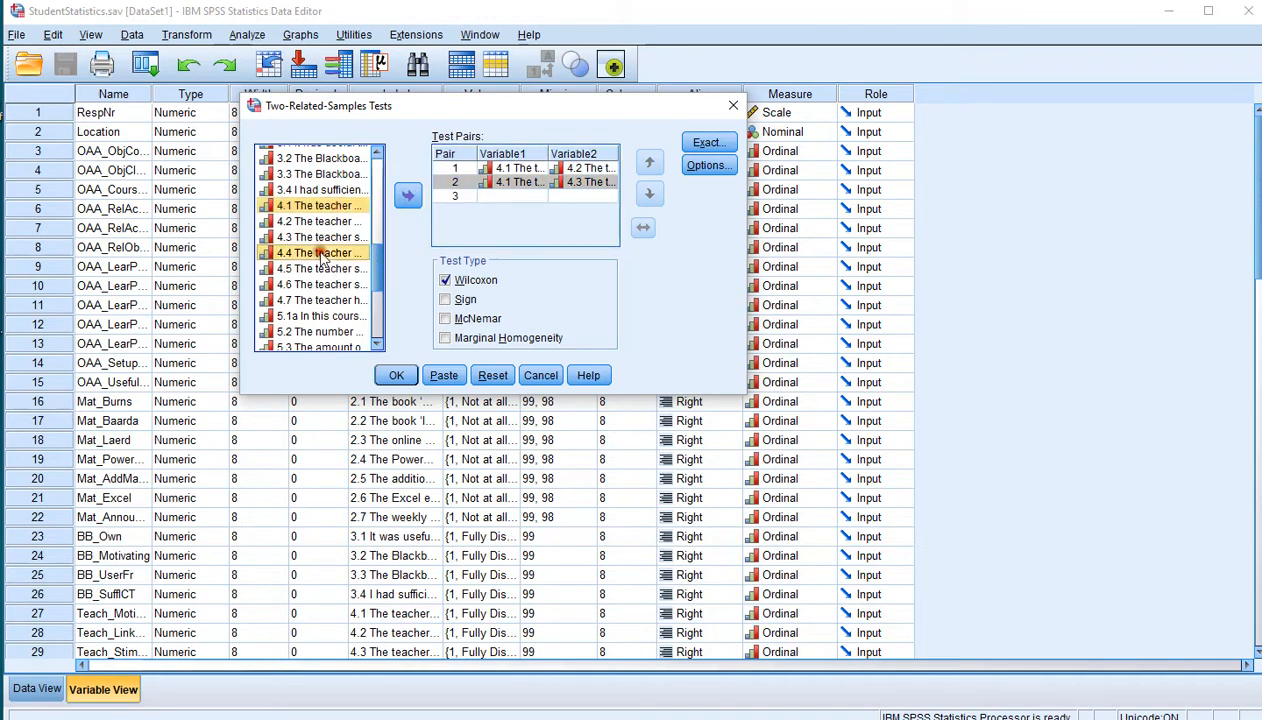
pyautogui.click(407, 194)
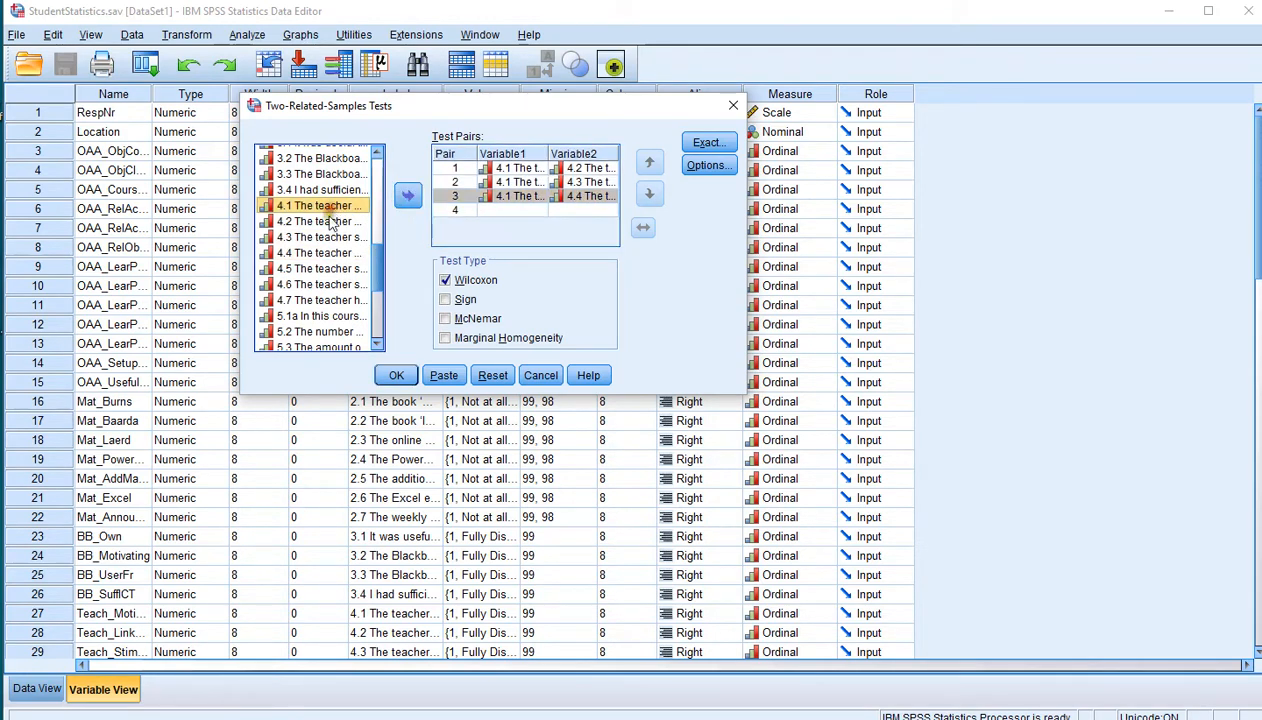
pyautogui.click(407, 194)
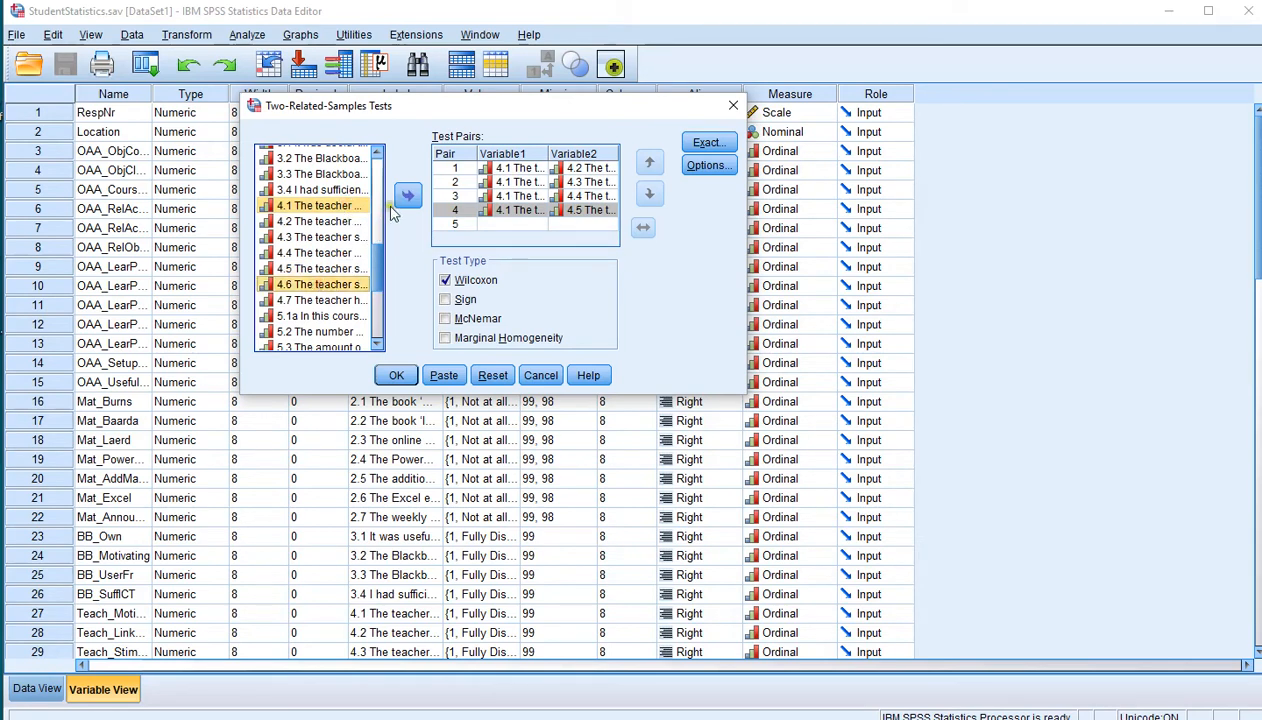
pyautogui.click(407, 195)
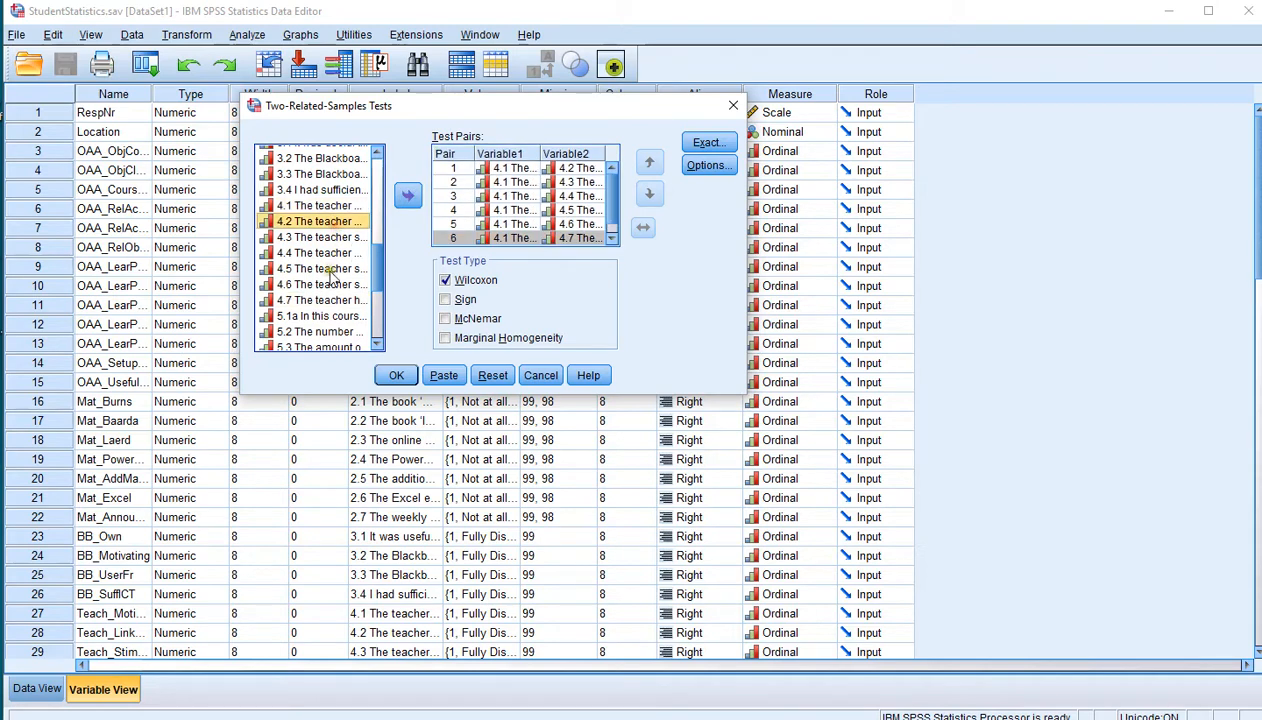
pyautogui.click(407, 195)
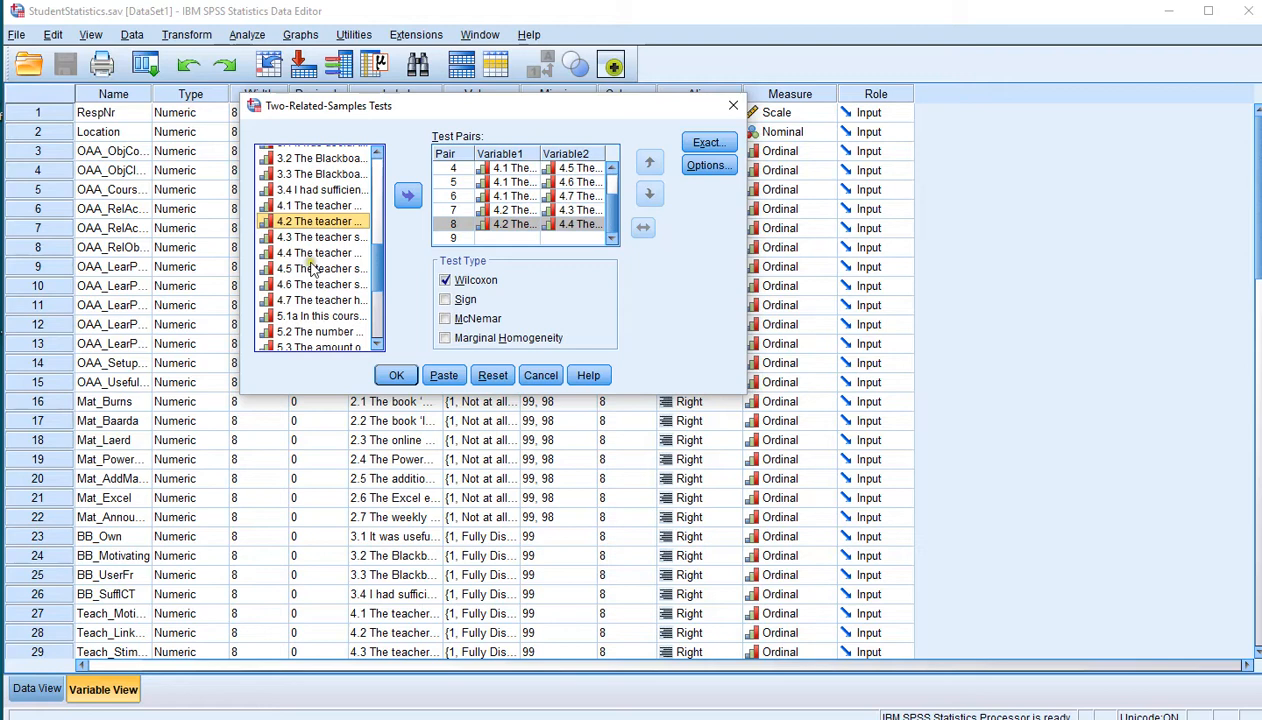
pyautogui.click(407, 195)
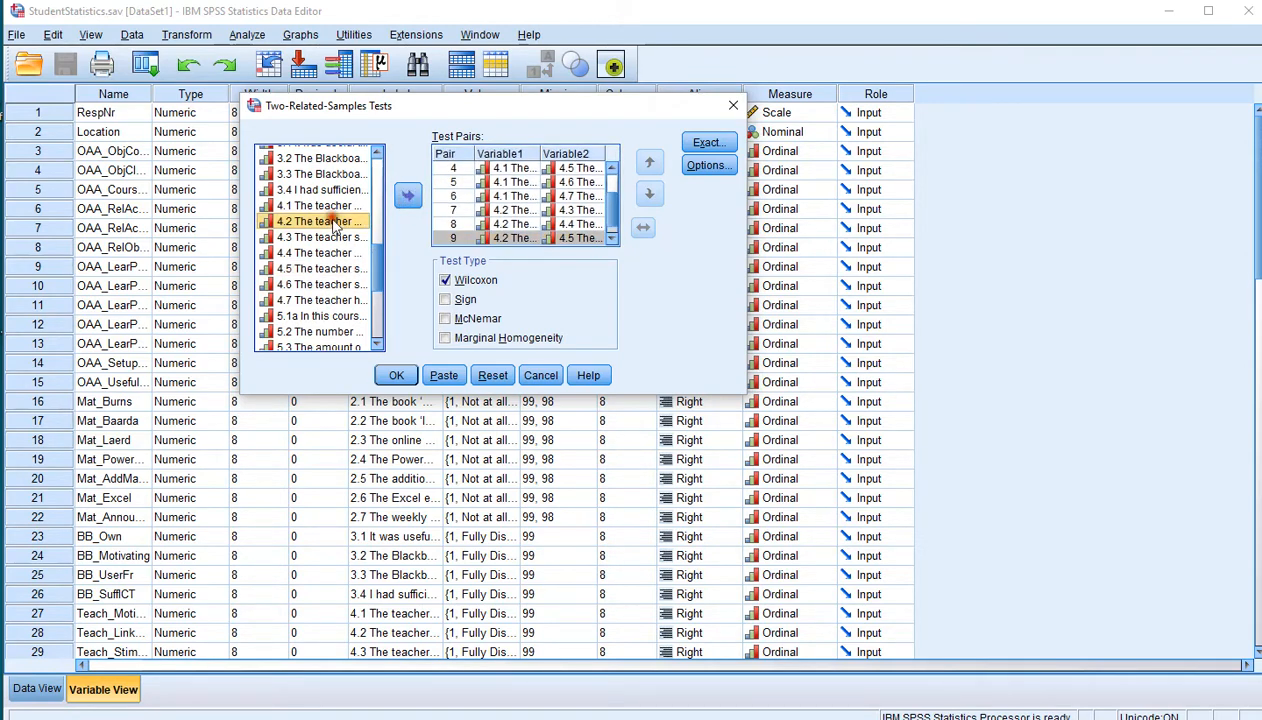
pyautogui.click(320, 284)
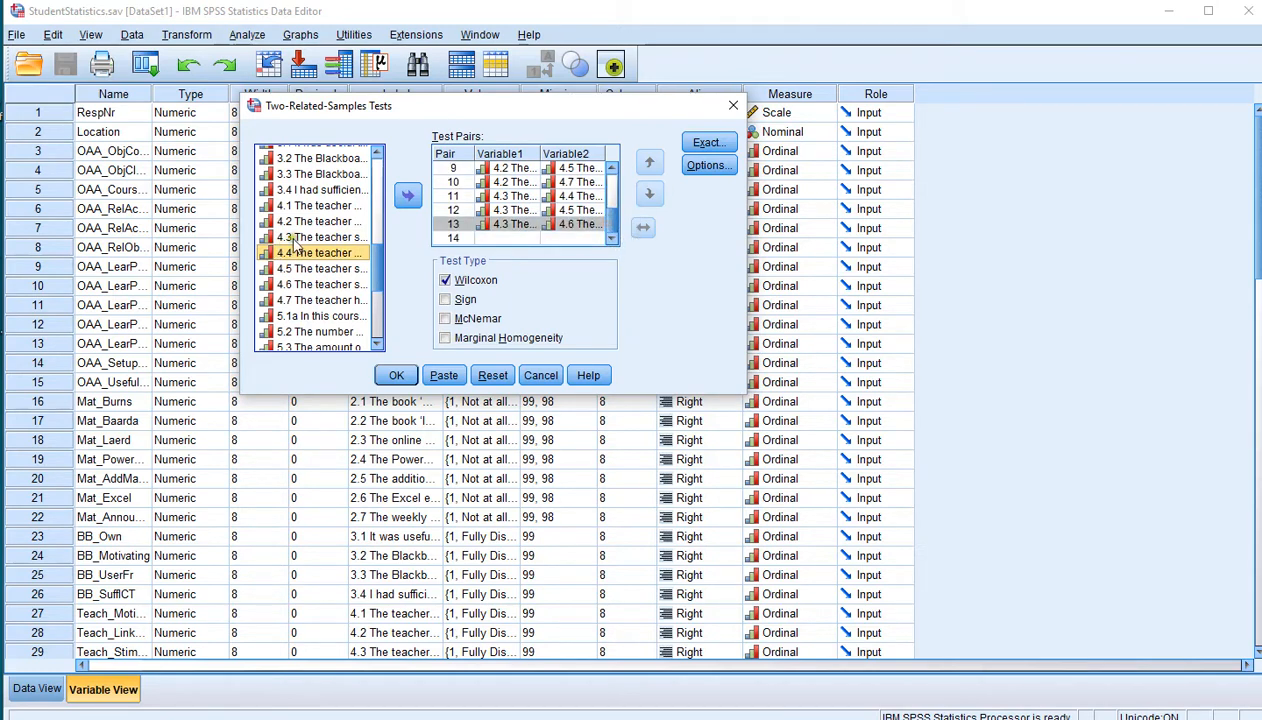
# Step: Add further pairs (4.3–4.7, 4.4–4.5, items 4.5–4.7, 4.2–4.6), reaching 20 pairs
pyautogui.click(407, 194)
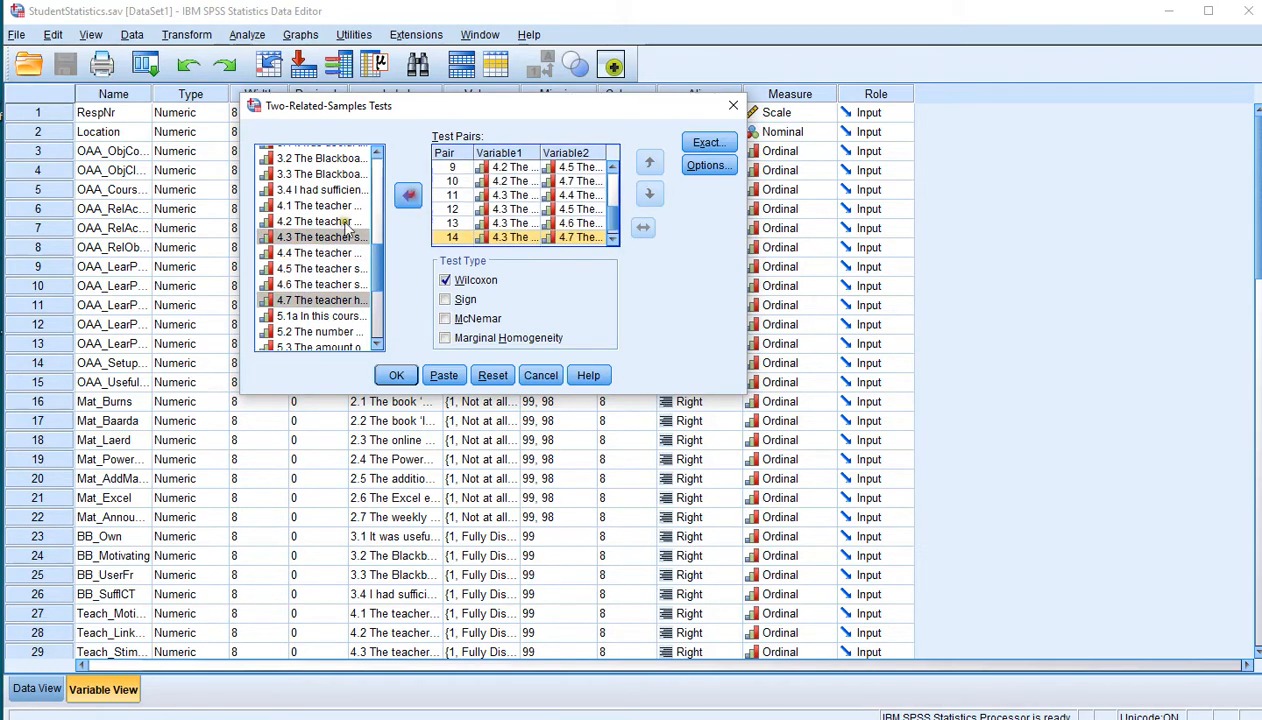
pyautogui.click(407, 194)
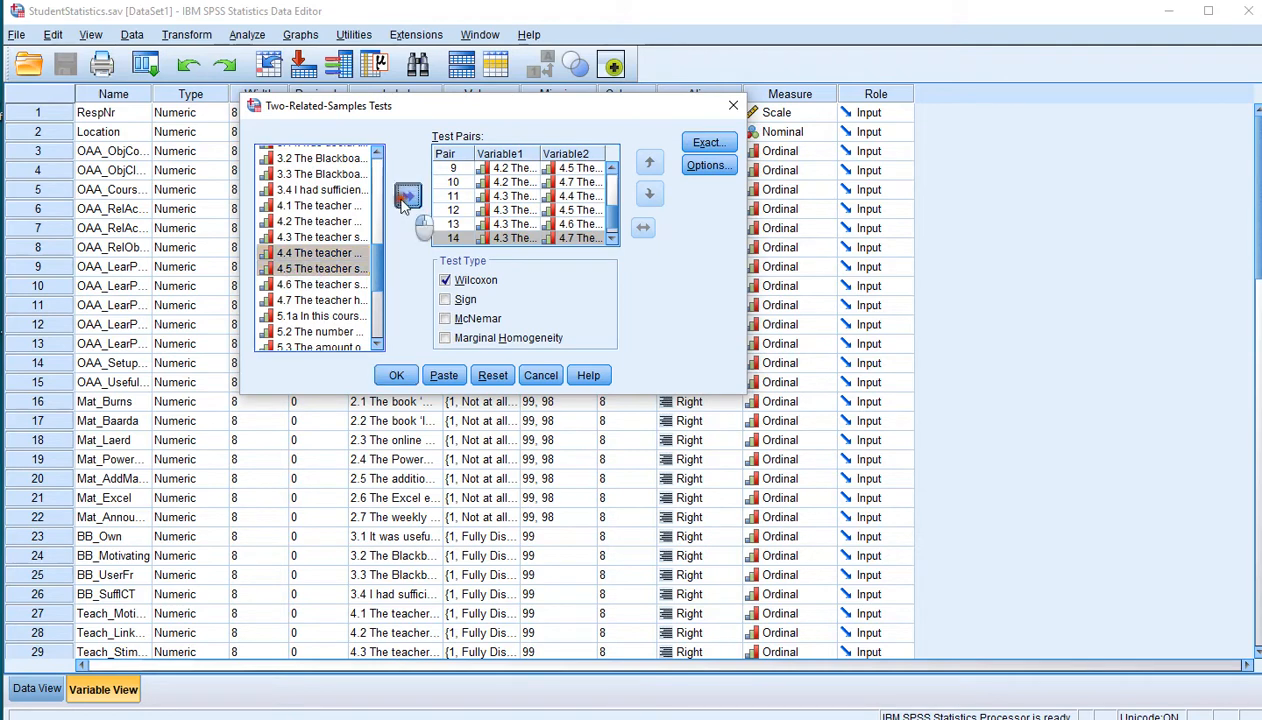
pyautogui.click(320, 284)
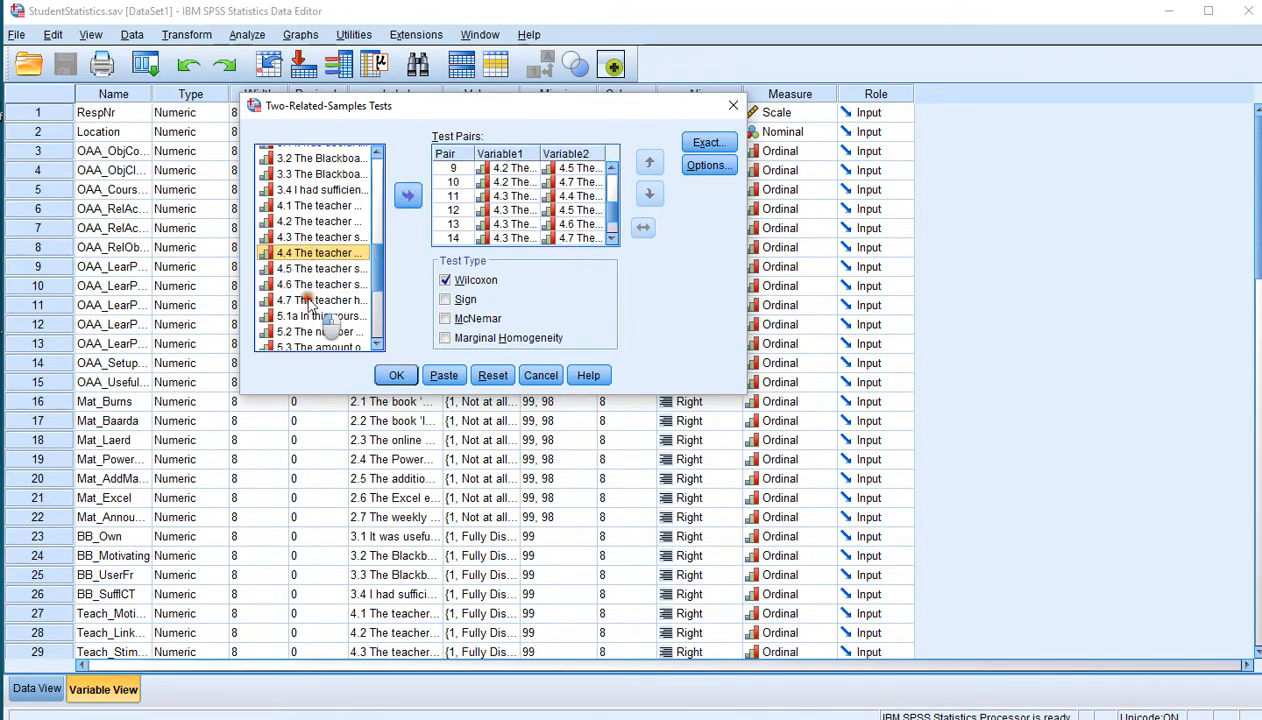
pyautogui.click(318, 268)
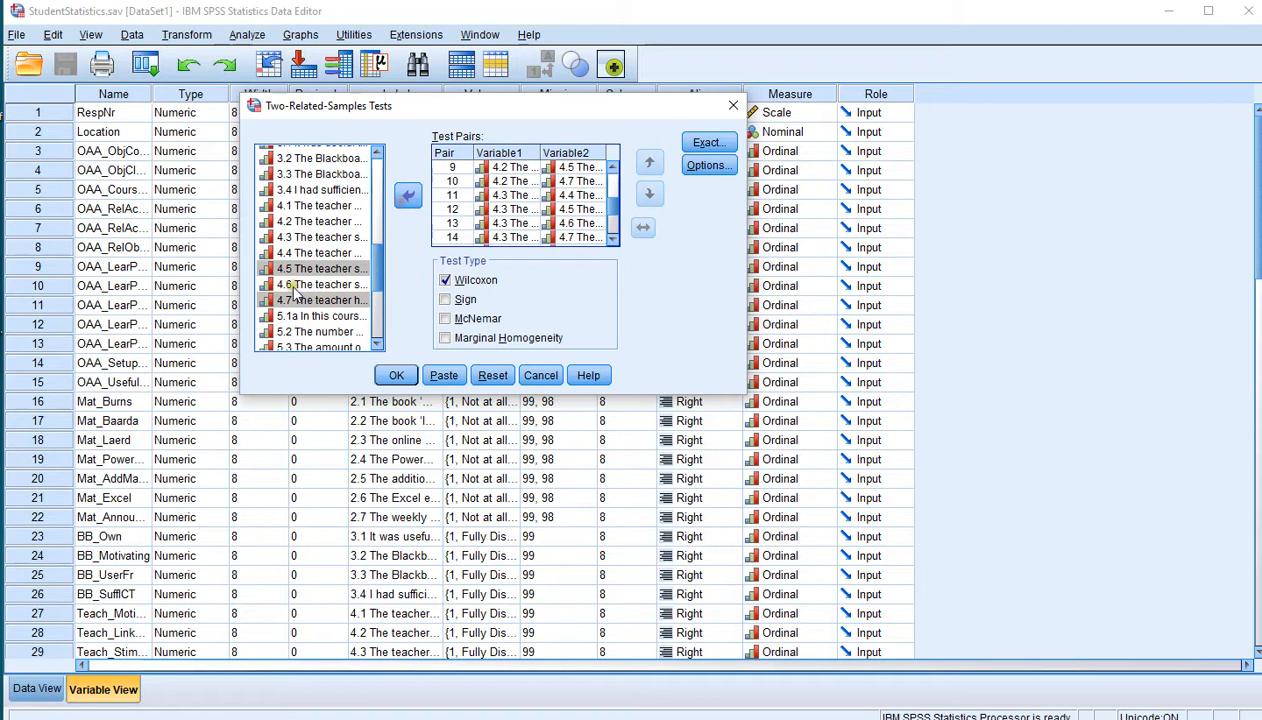
pyautogui.click(320, 280)
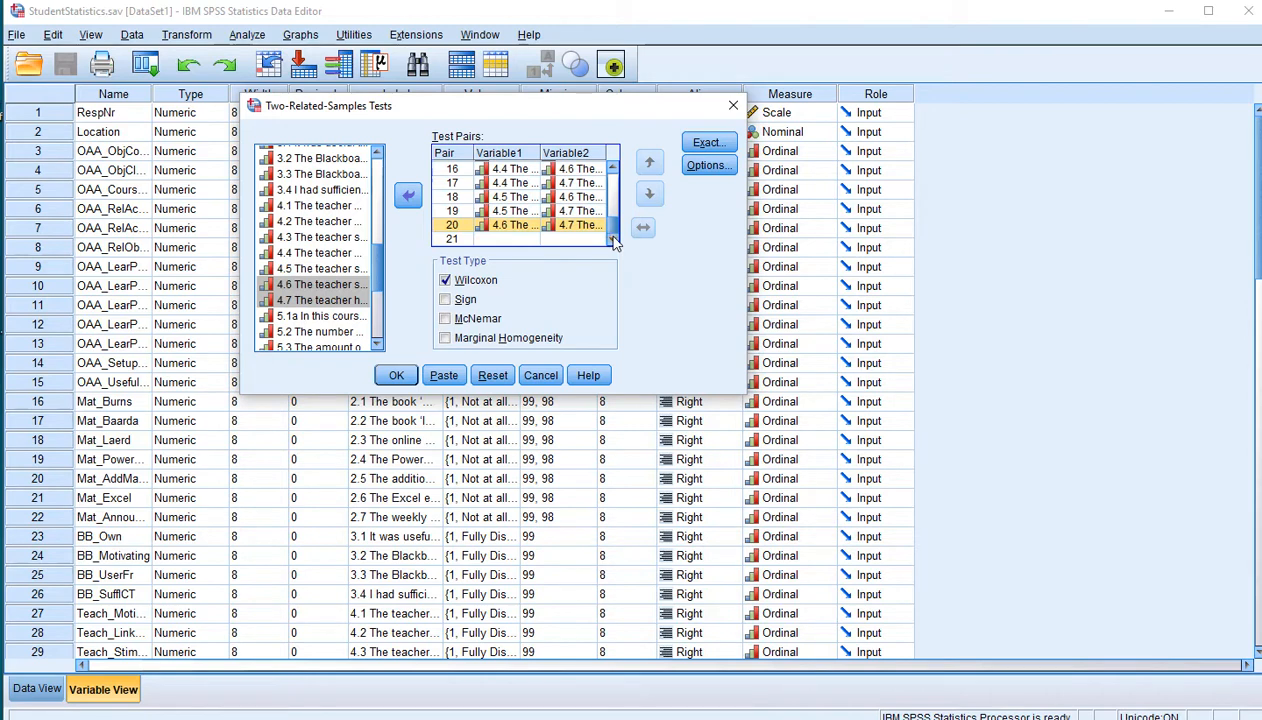
pyautogui.click(613, 168)
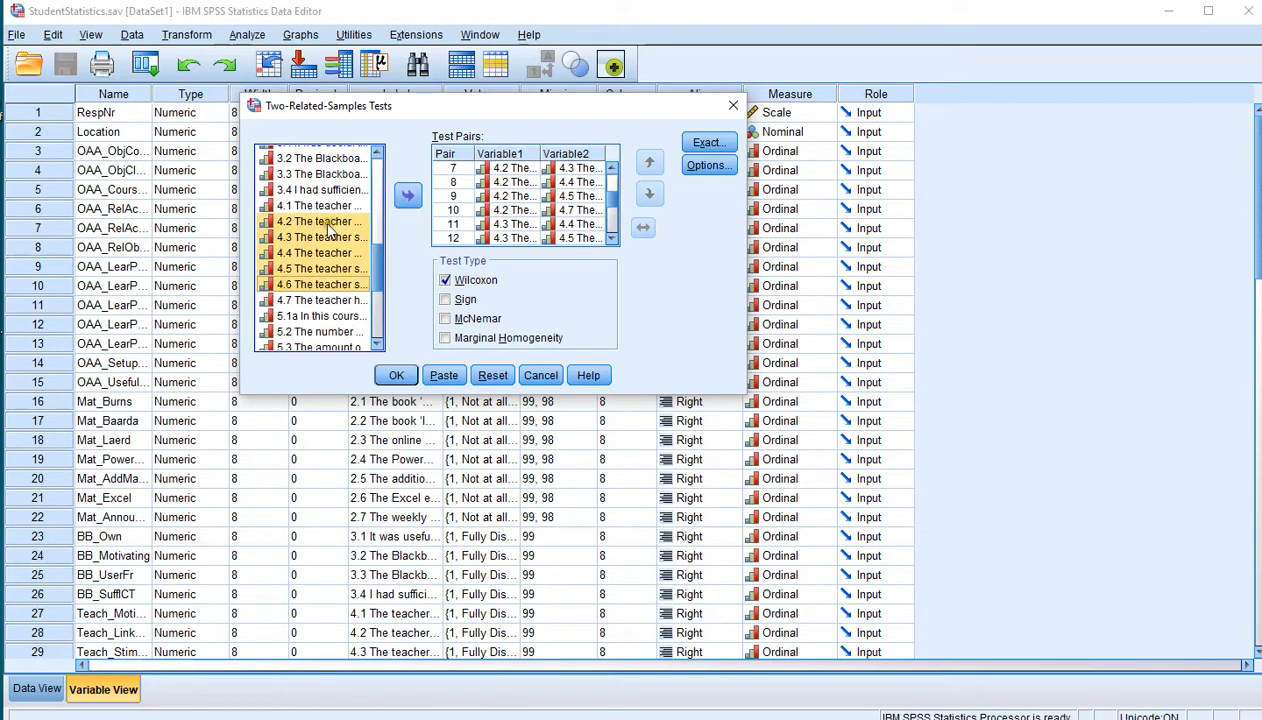
pyautogui.click(320, 284)
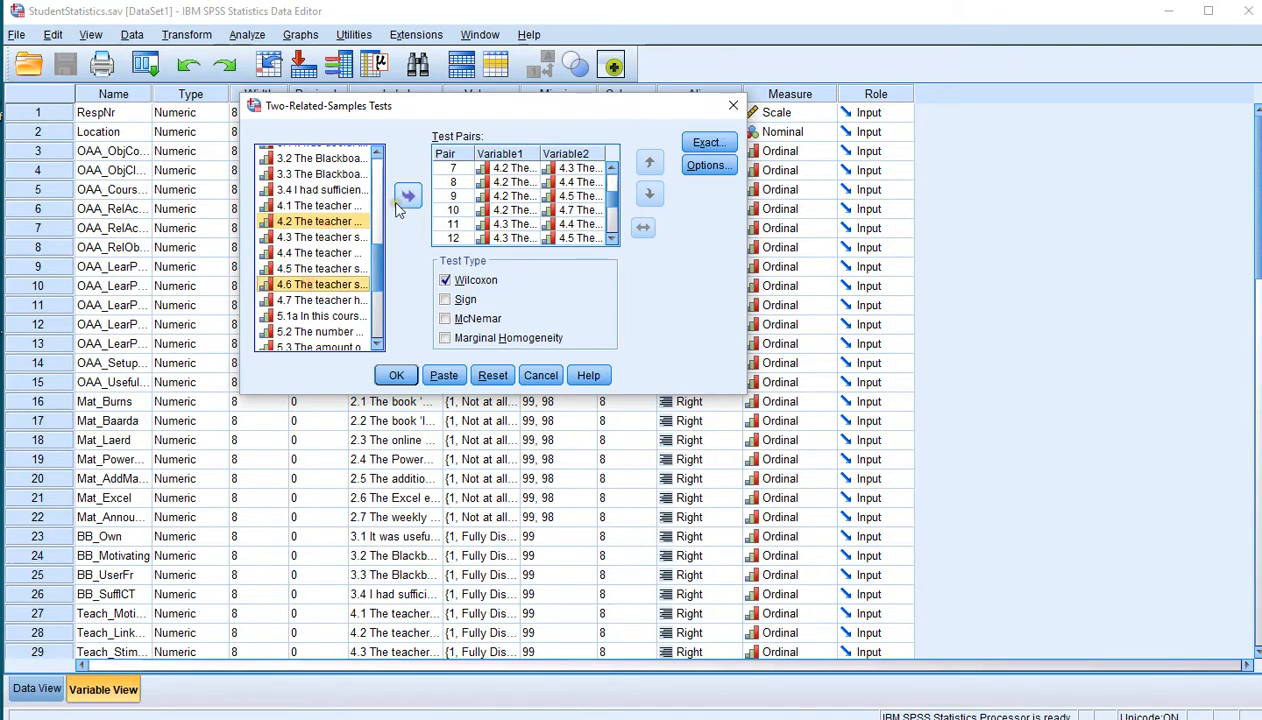
pyautogui.click(407, 194)
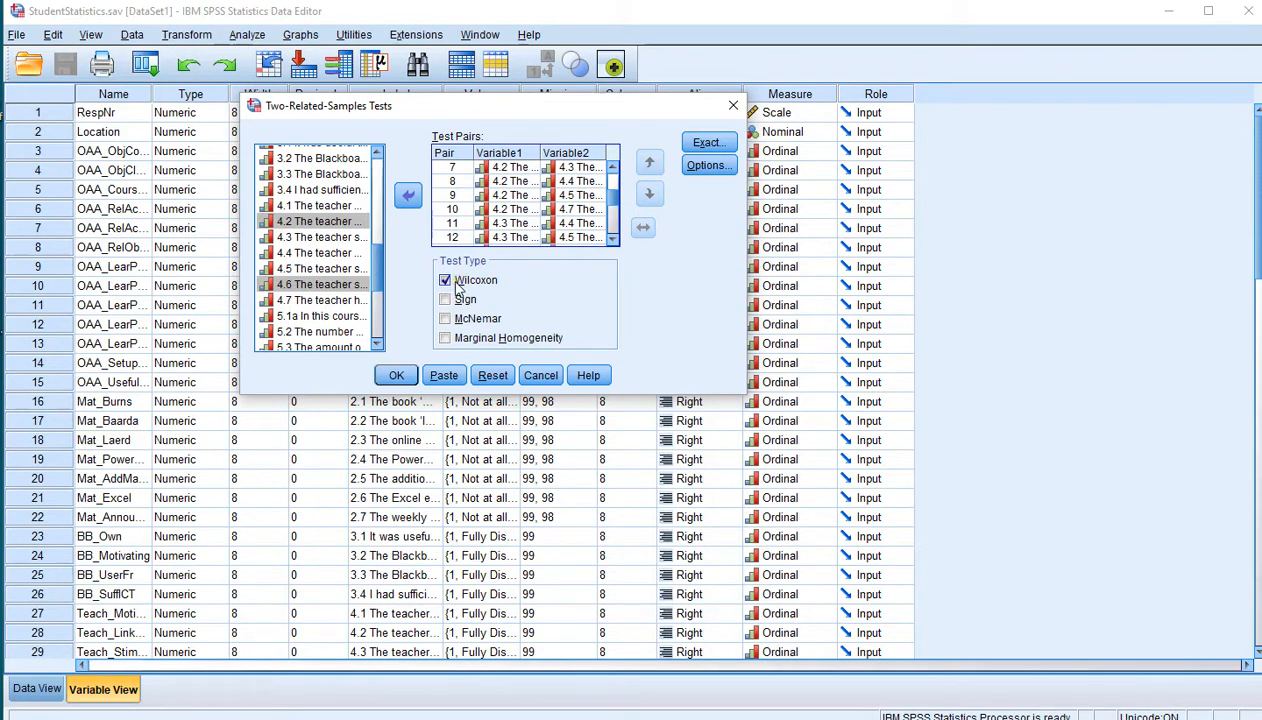
# Step: Keep the default test options and run the Wilcoxon tests on all pairs
pyautogui.click(708, 165)
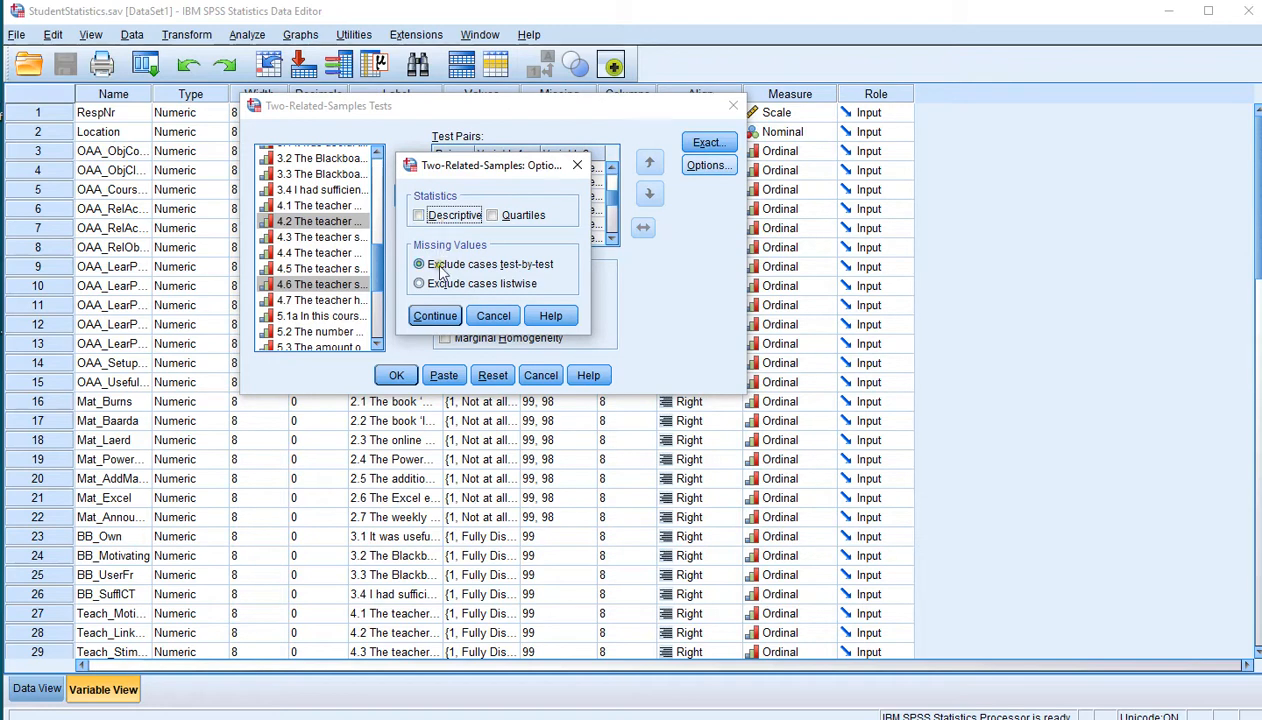
pyautogui.click(435, 315)
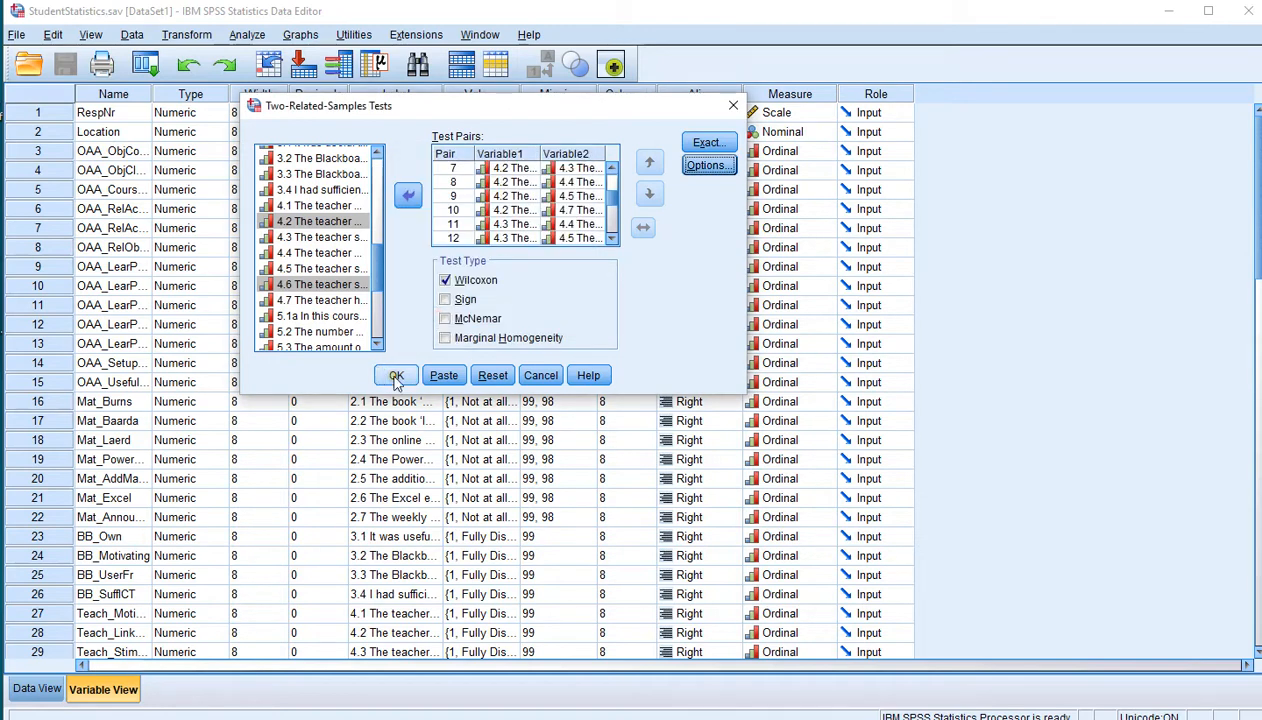
pyautogui.click(396, 375)
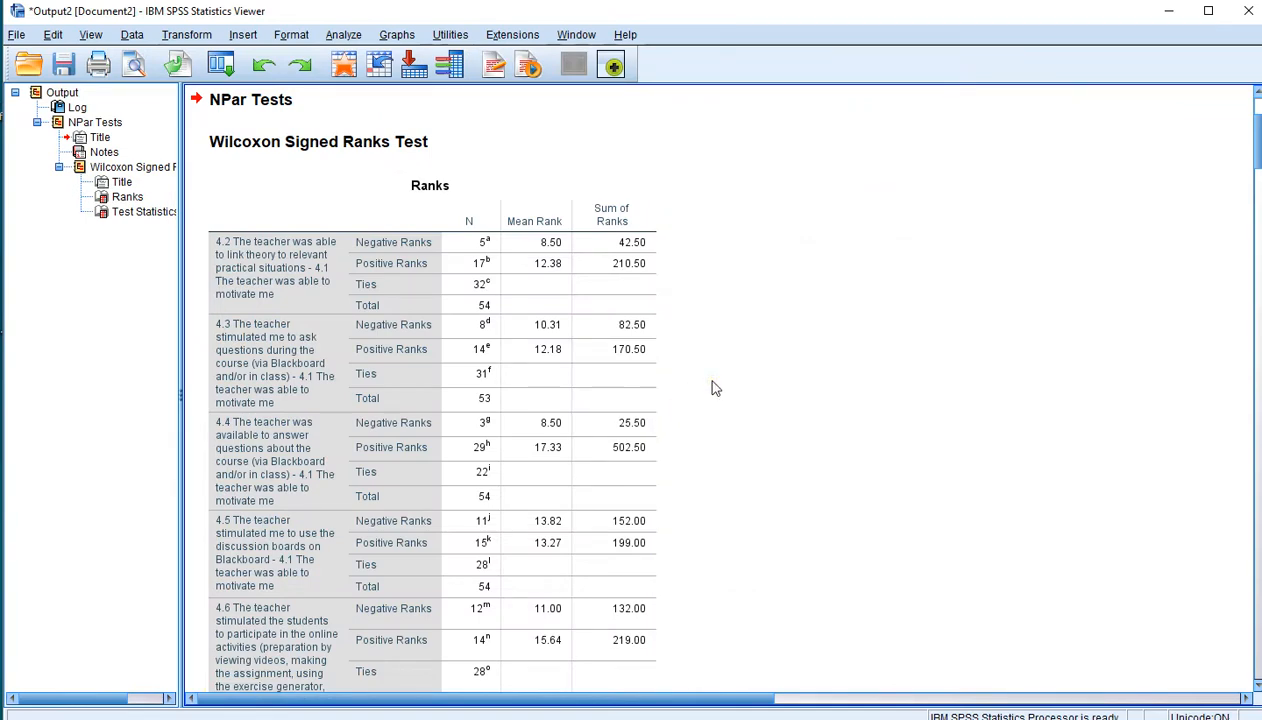
# Step: Scroll past the Ranks table and select the Test Statistics table for editing
pyautogui.scroll(-3)
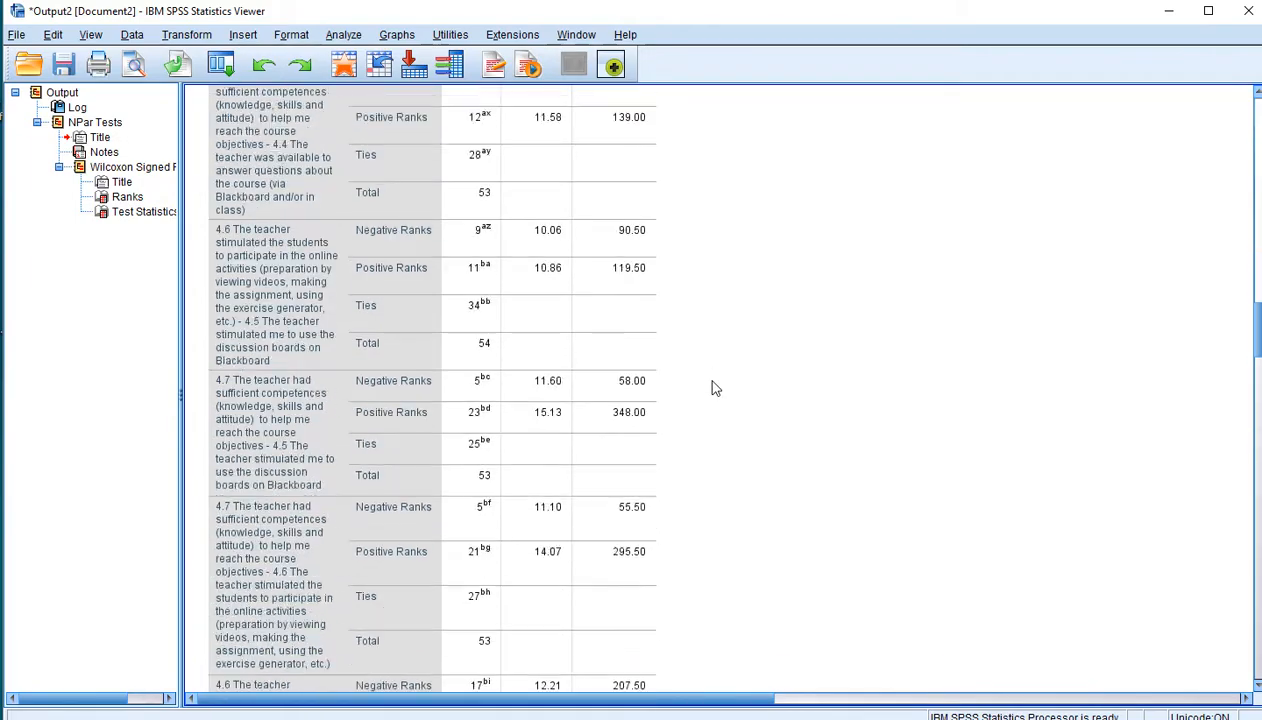
pyautogui.scroll(-3)
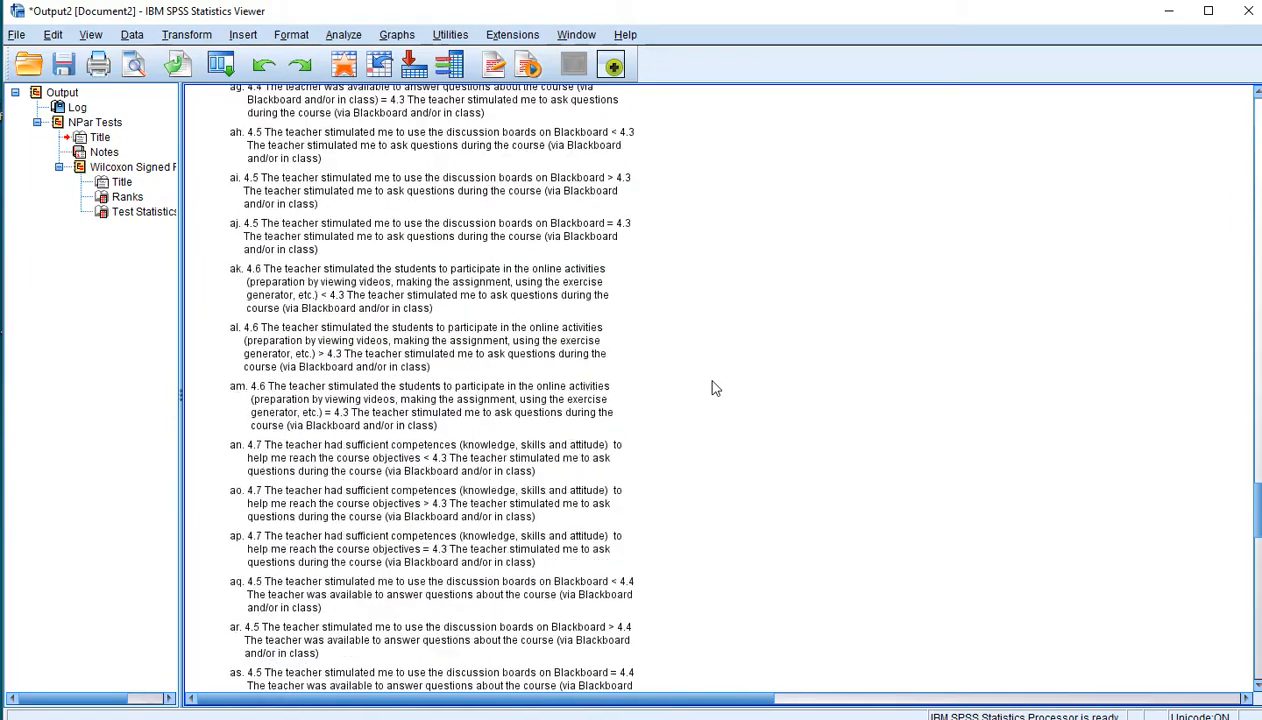
pyautogui.scroll(-3)
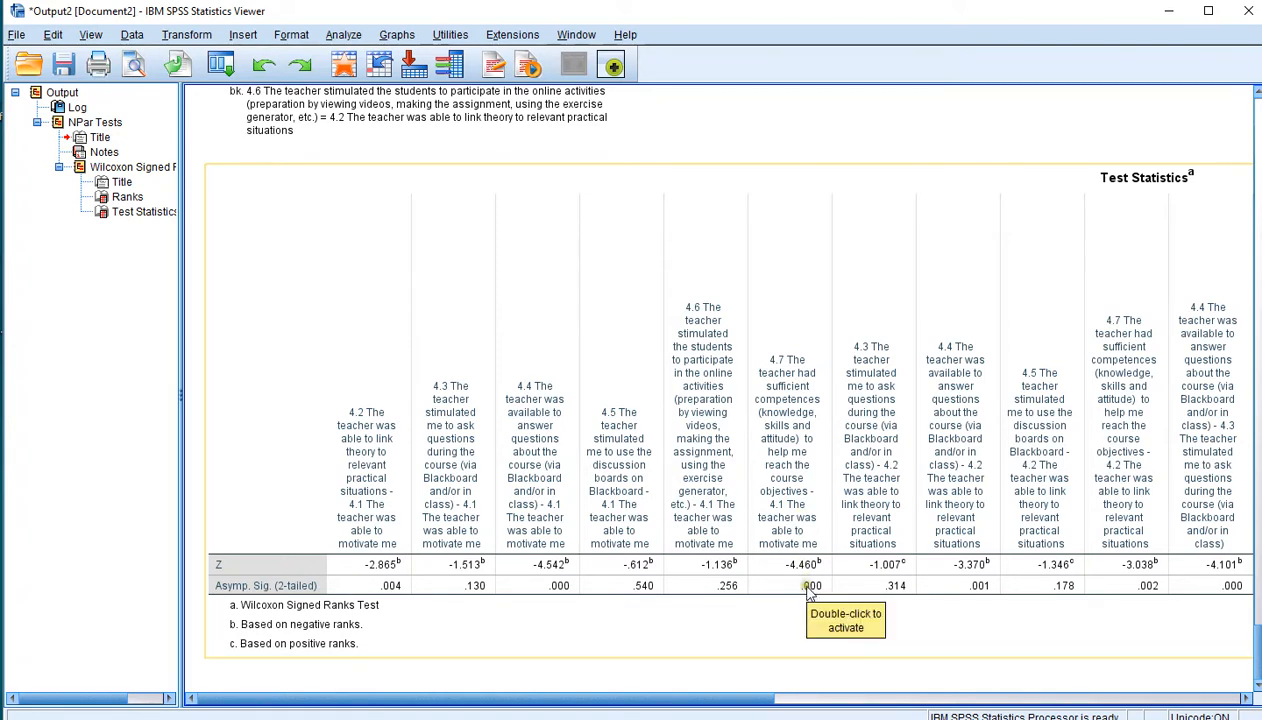
pyautogui.moveTo(815, 608)
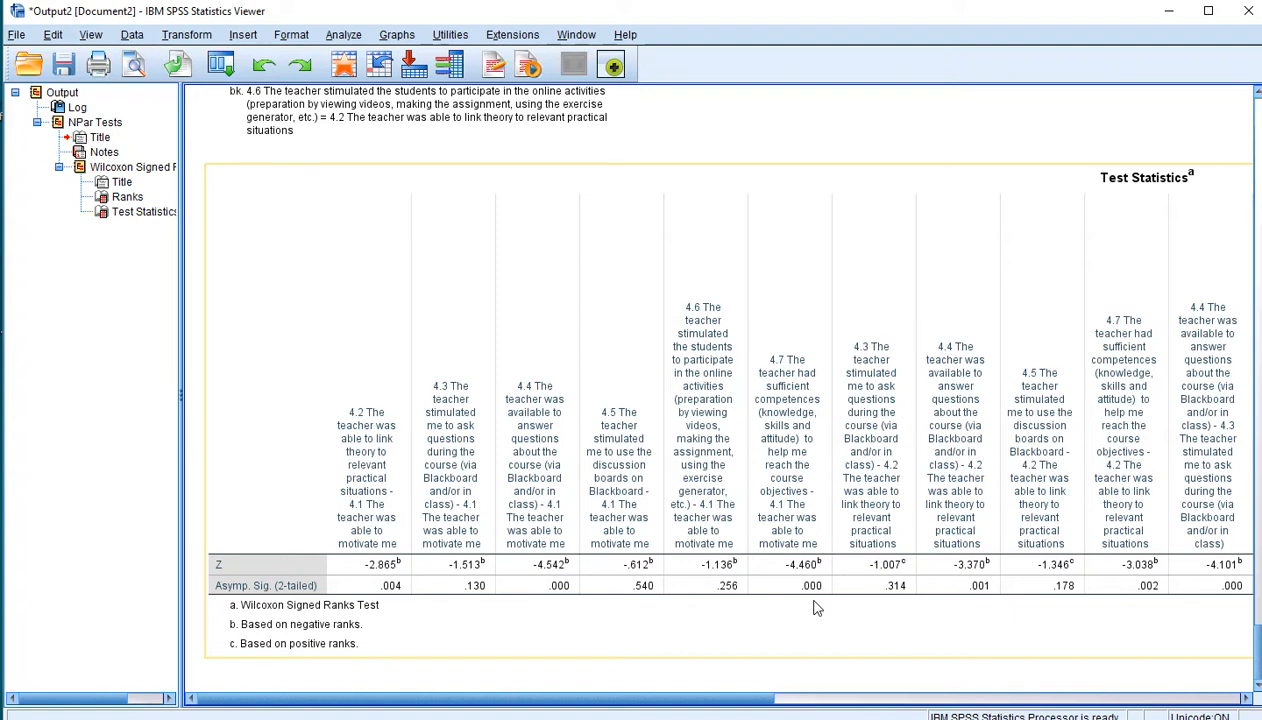
pyautogui.click(137, 211)
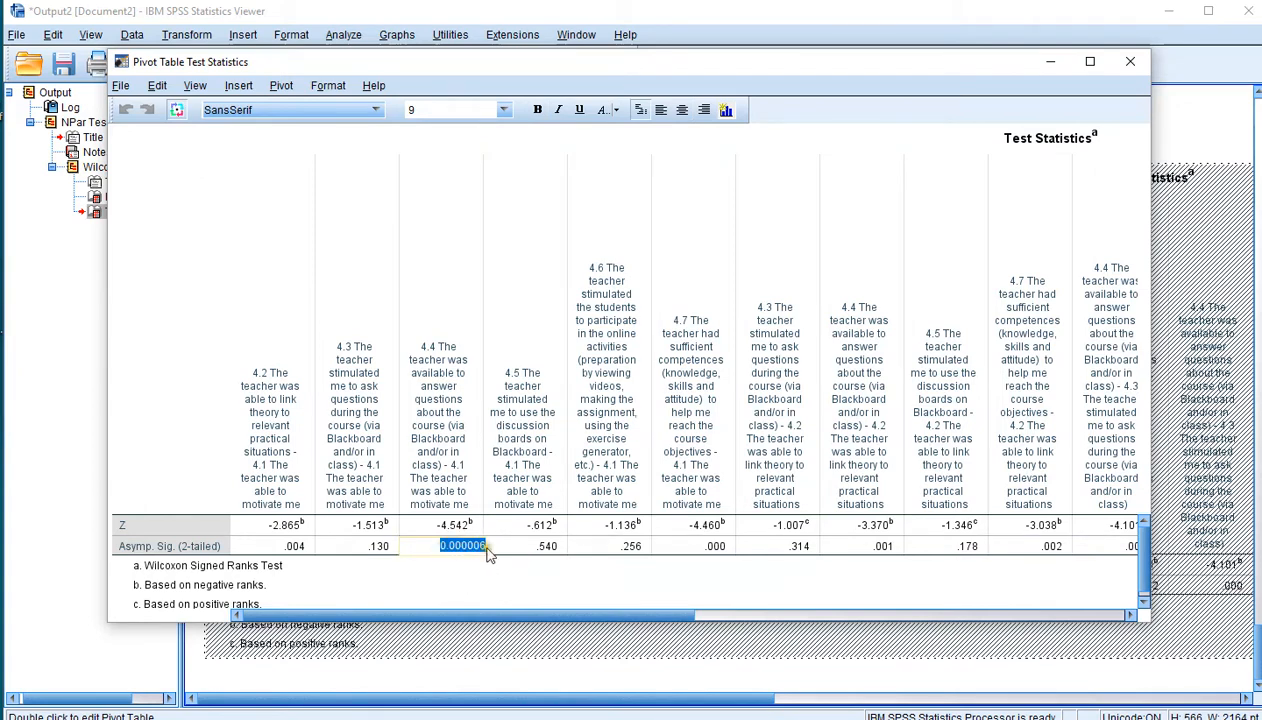
pyautogui.moveTo(456, 560)
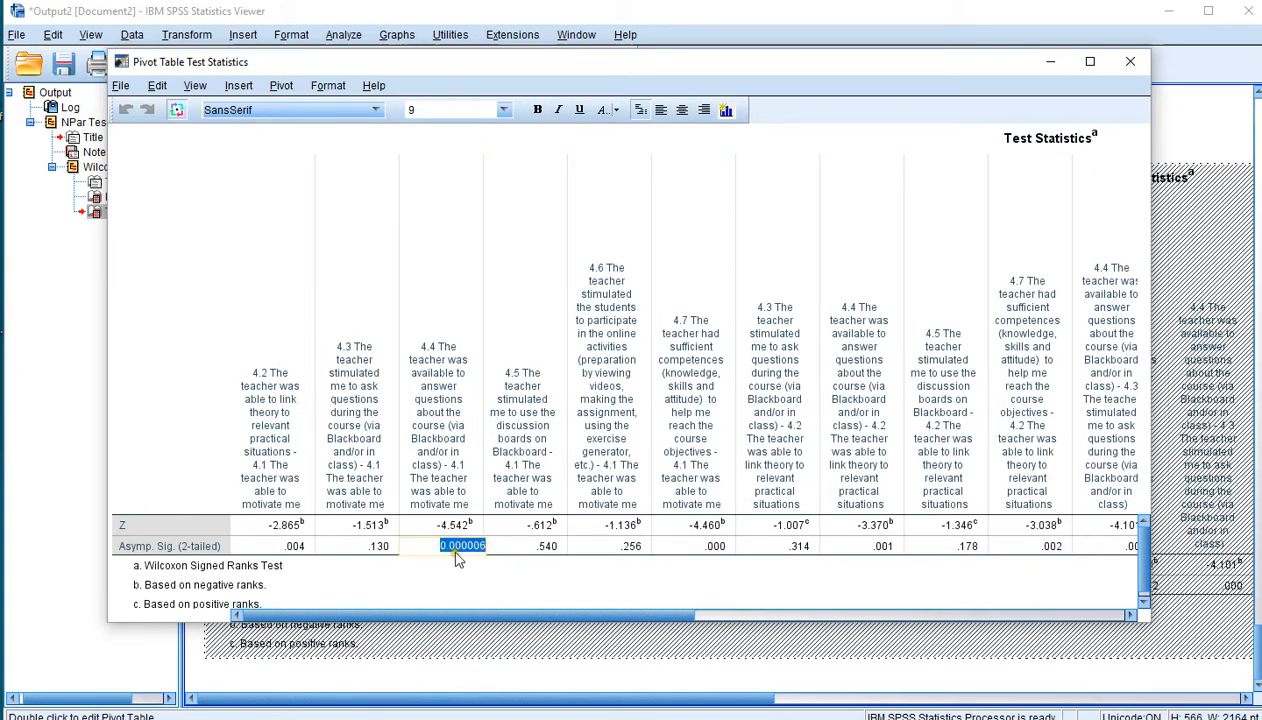
pyautogui.moveTo(482, 556)
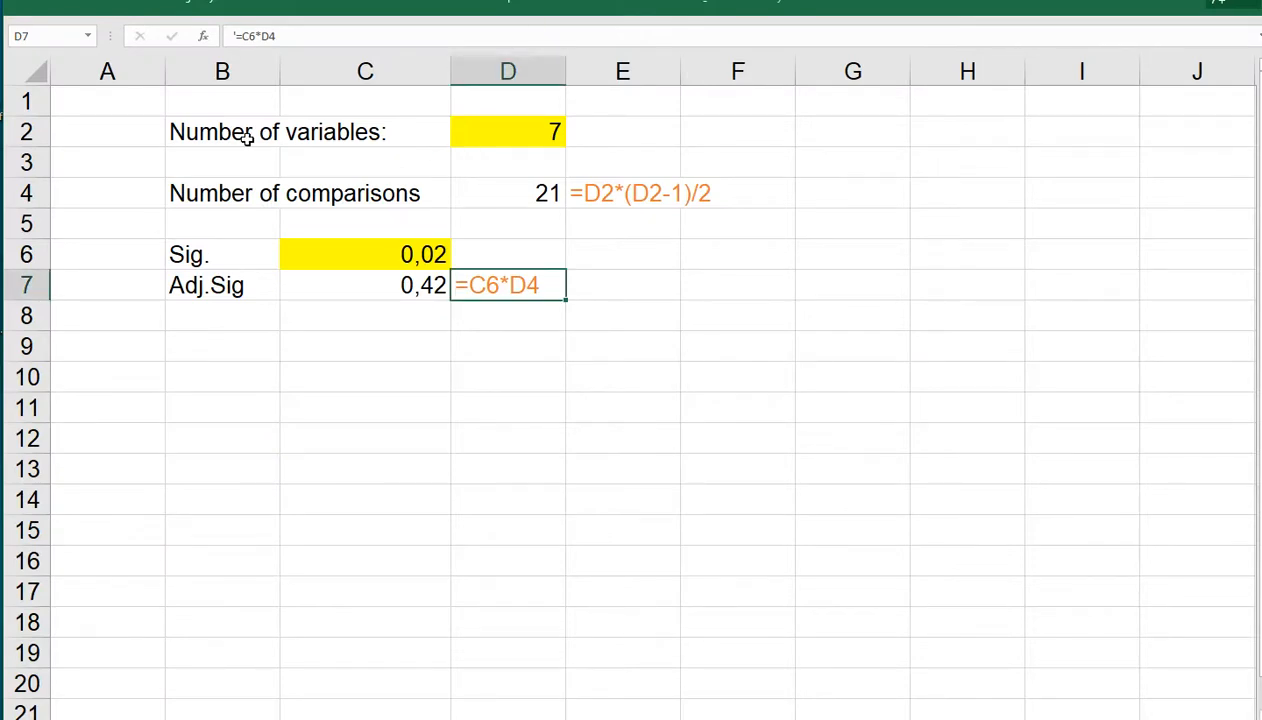
# Step: Enter Sig. 0,000006 in C6, making the Bonferroni-adjusted significance in C7 0,000126
pyautogui.click(507, 131)
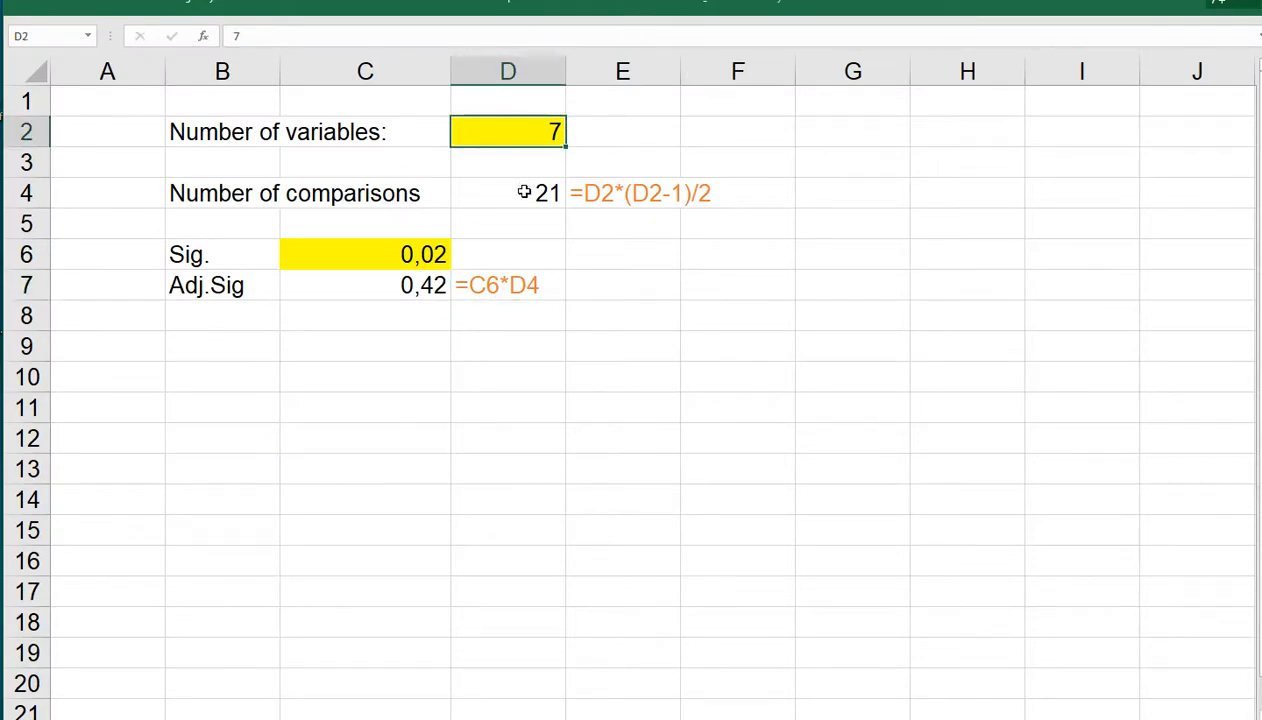
pyautogui.click(507, 193)
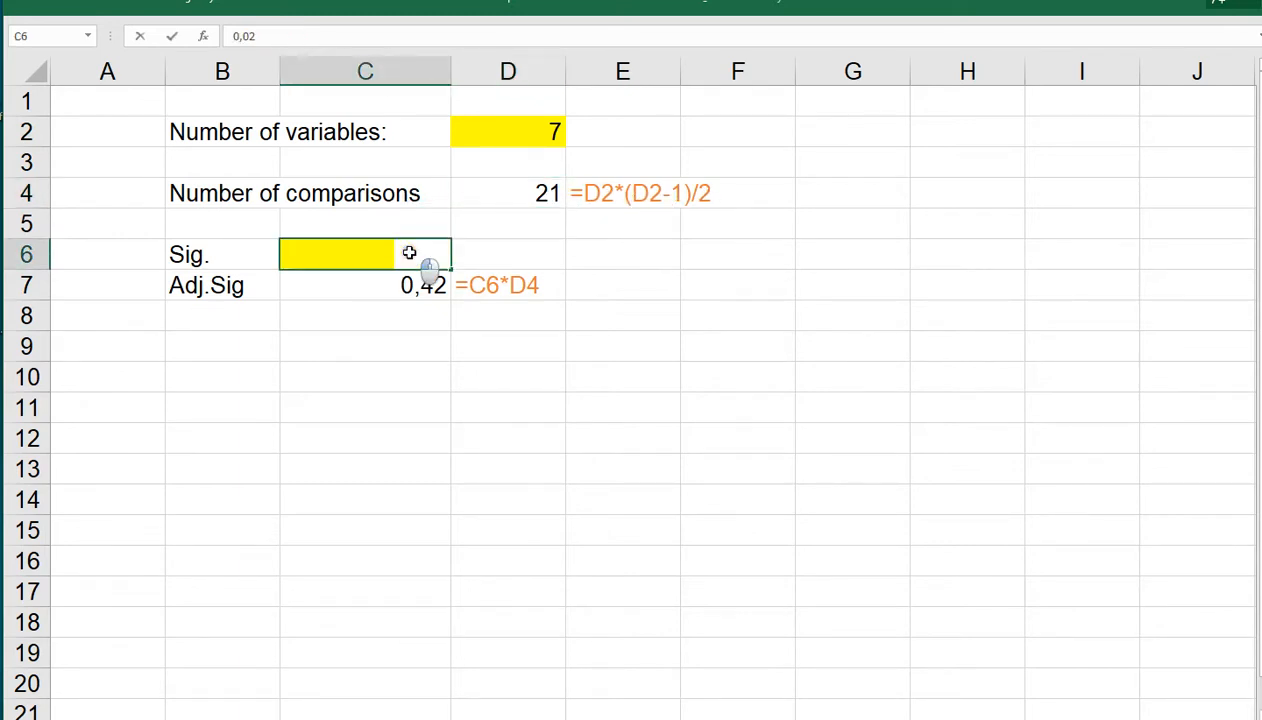
pyautogui.write('0.000006')
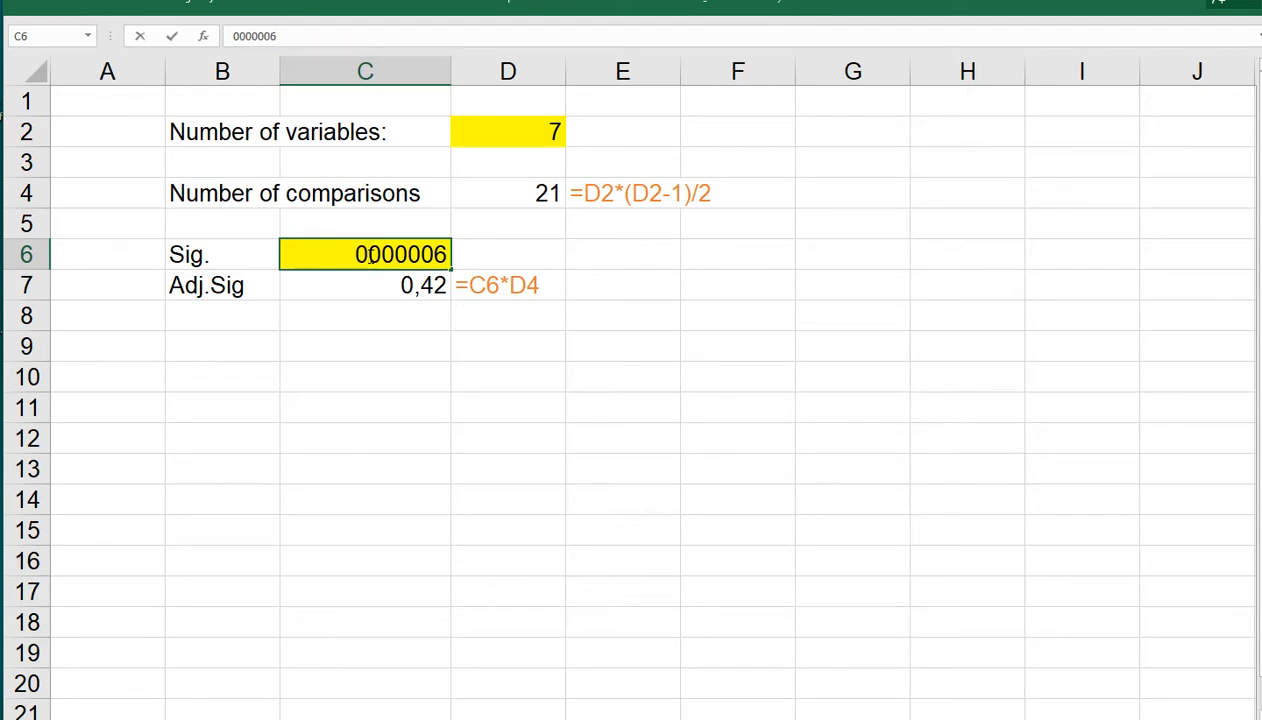
pyautogui.write('0,000006')
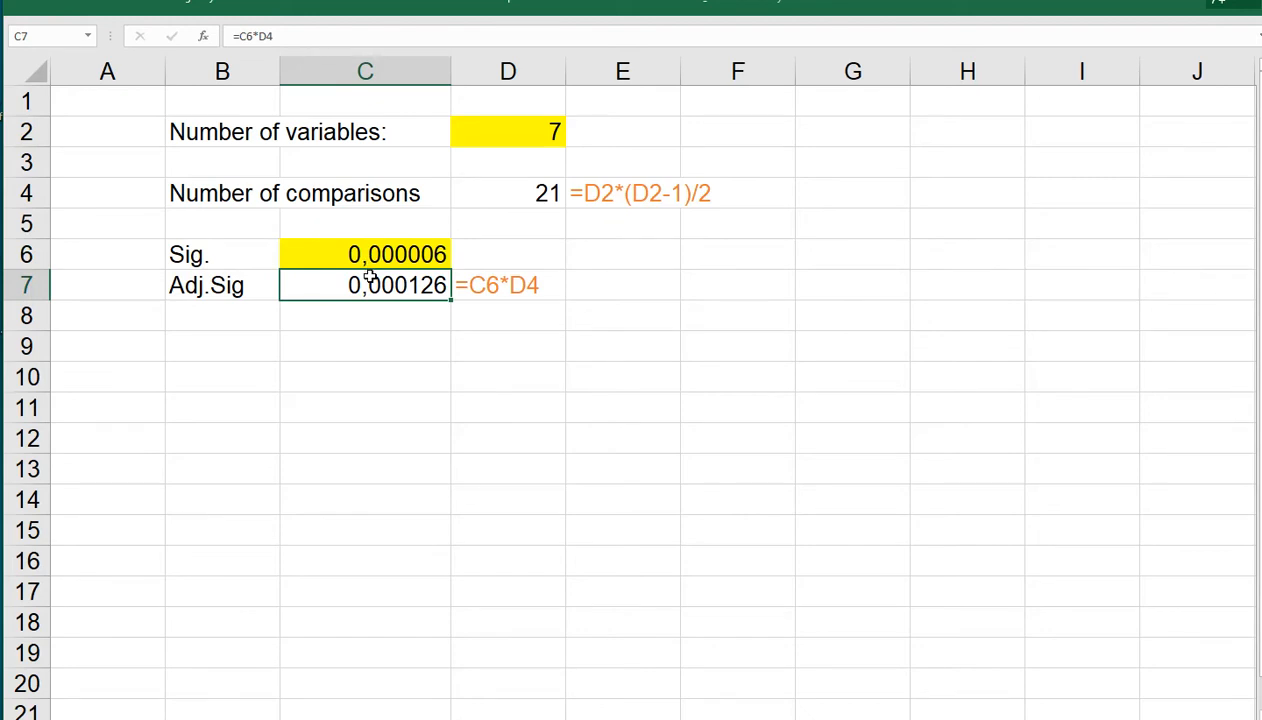
pyautogui.click(365, 254)
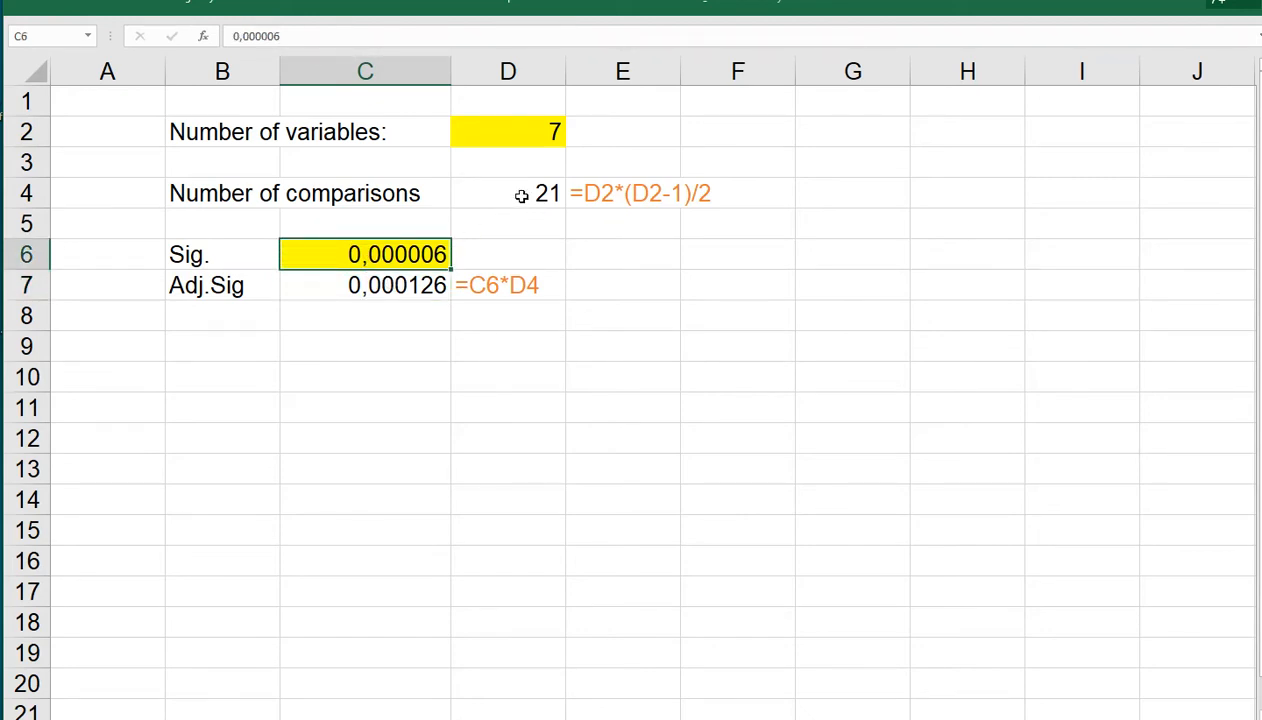
pyautogui.click(364, 285)
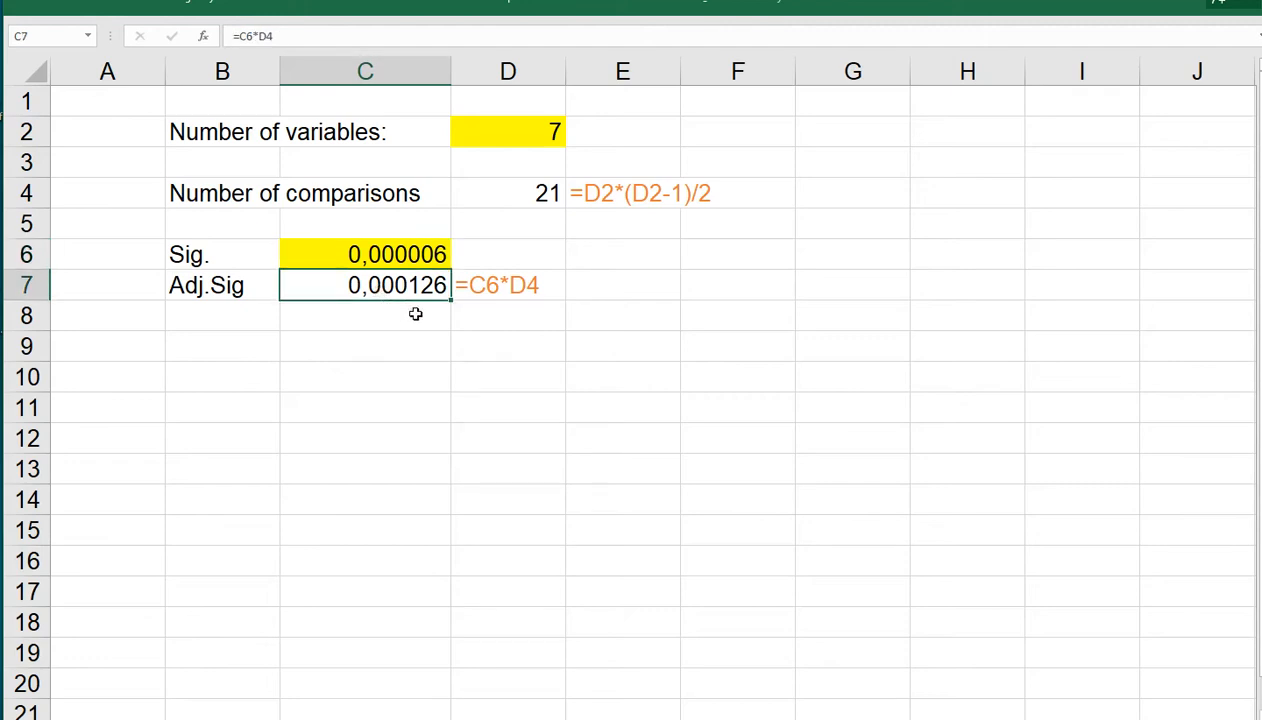
pyautogui.moveTo(420, 310)
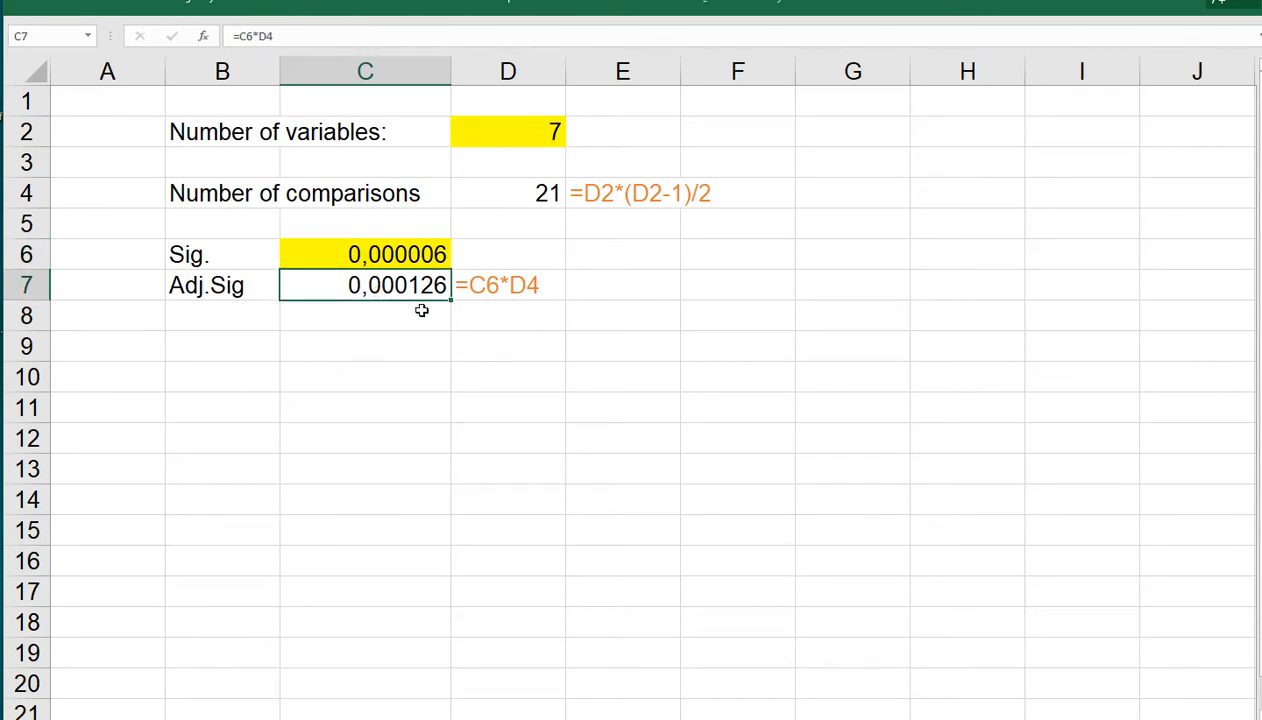
pyautogui.moveTo(438, 309)
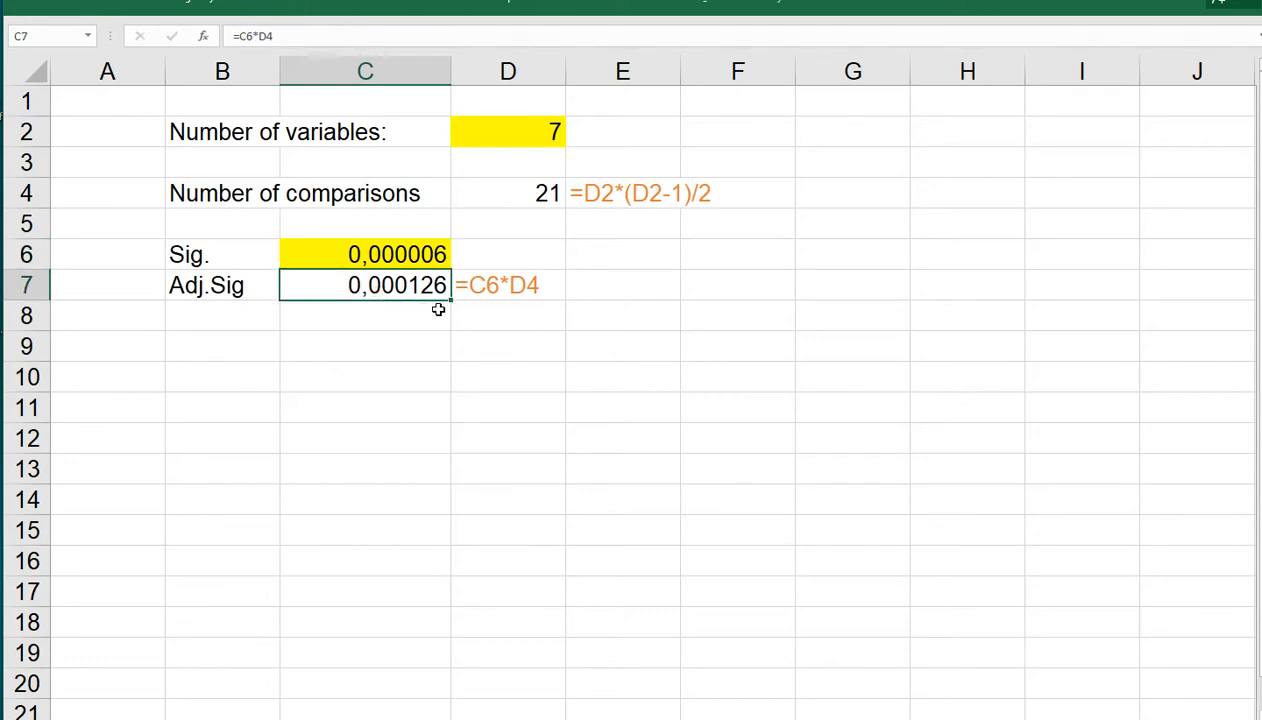
pyautogui.moveTo(429, 318)
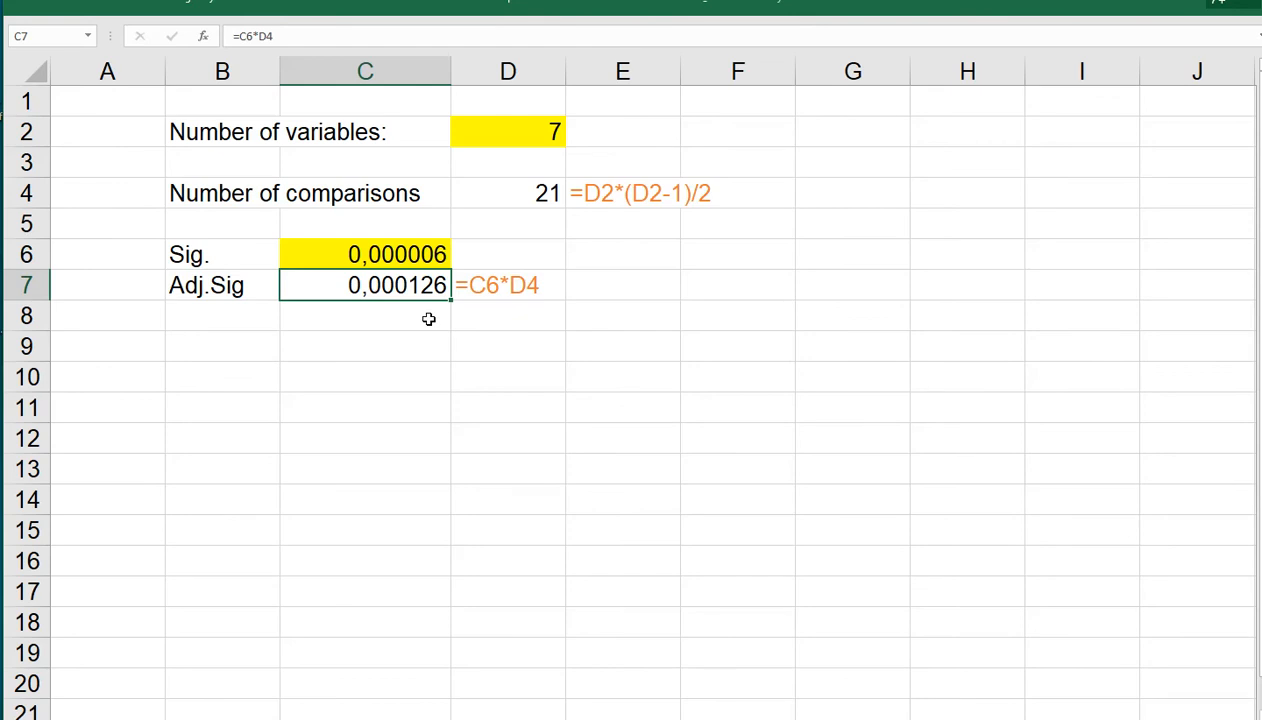
pyautogui.moveTo(758, 348)
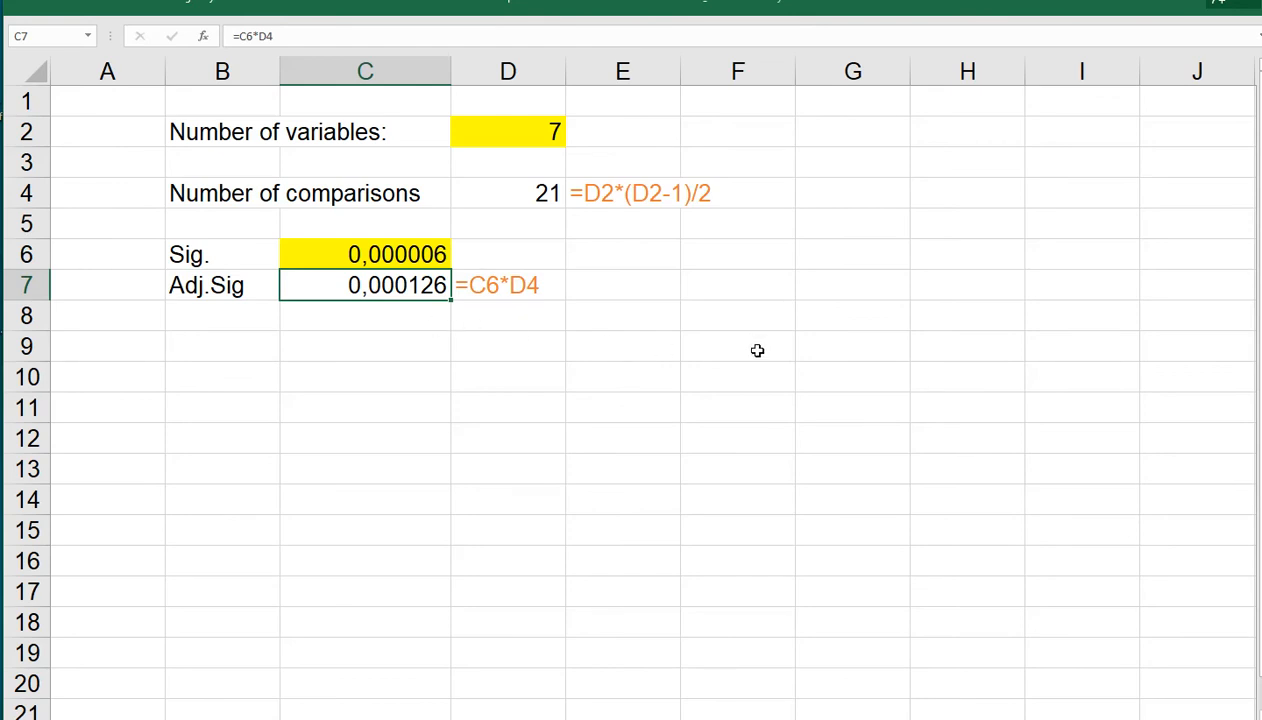
pyautogui.moveTo(1100, 157)
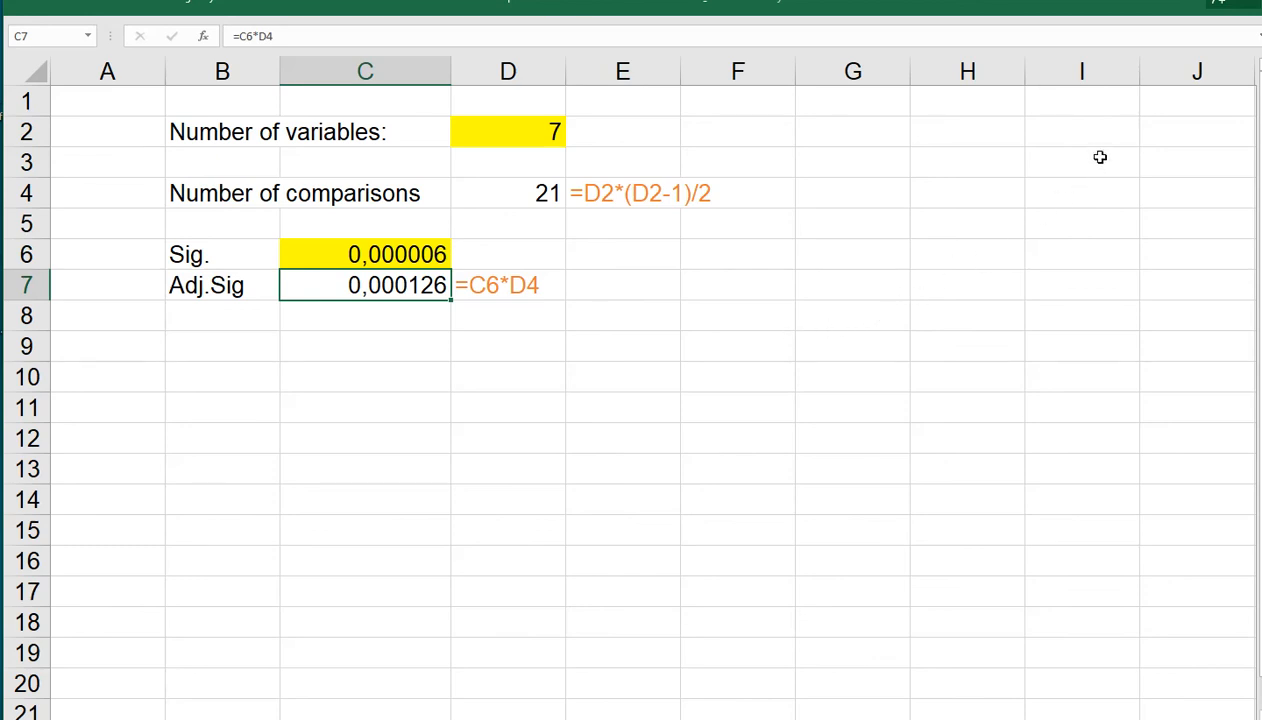